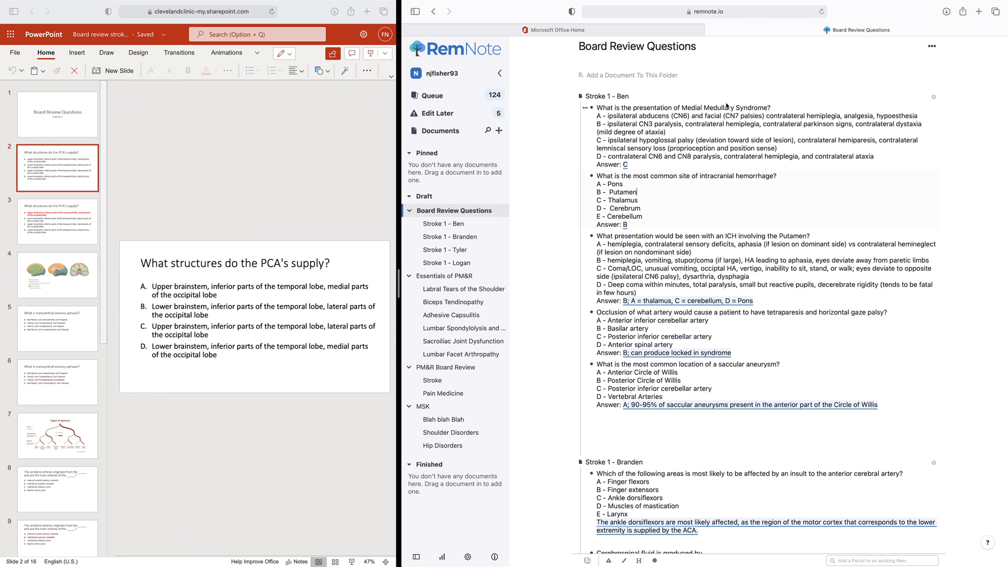
pyautogui.moveTo(692, 173)
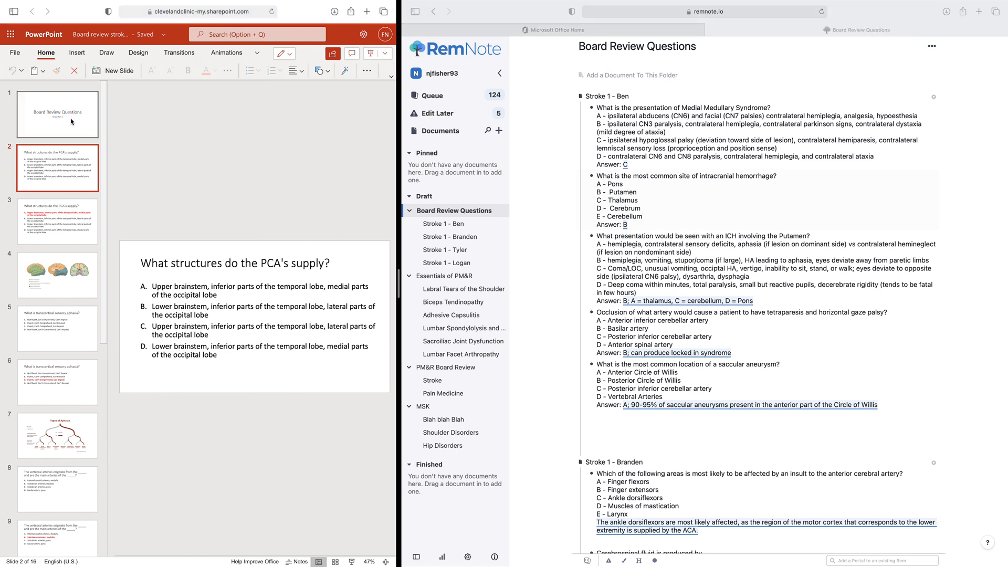
# Show the title slide and create a new document in Board Review Questions.
pyautogui.click(57, 114)
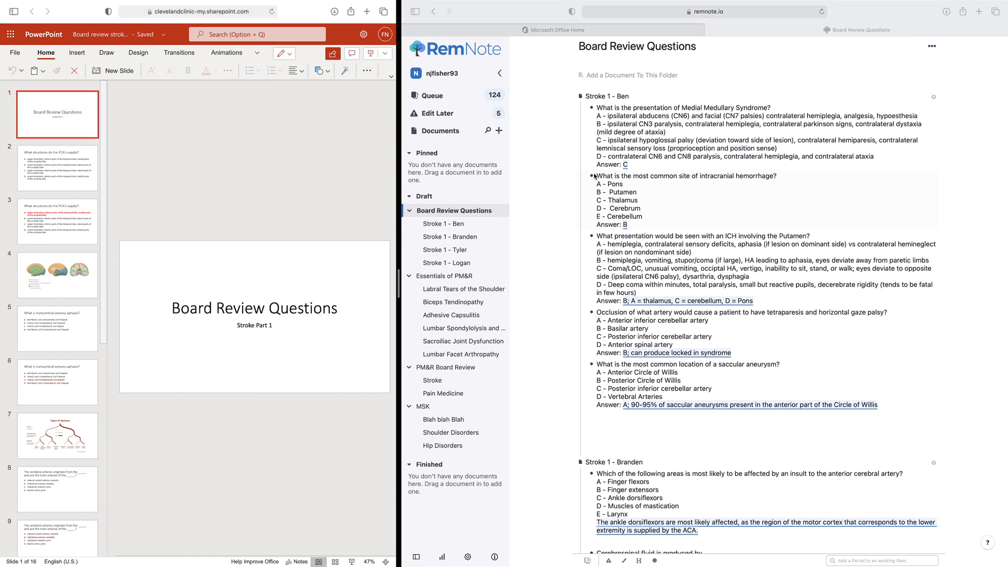
pyautogui.moveTo(614, 164)
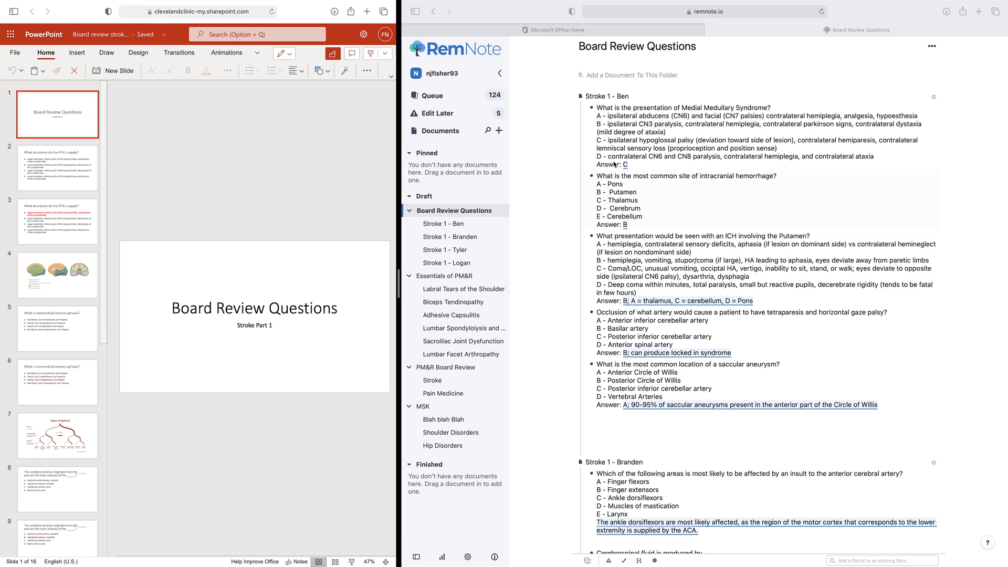
pyautogui.moveTo(545, 193)
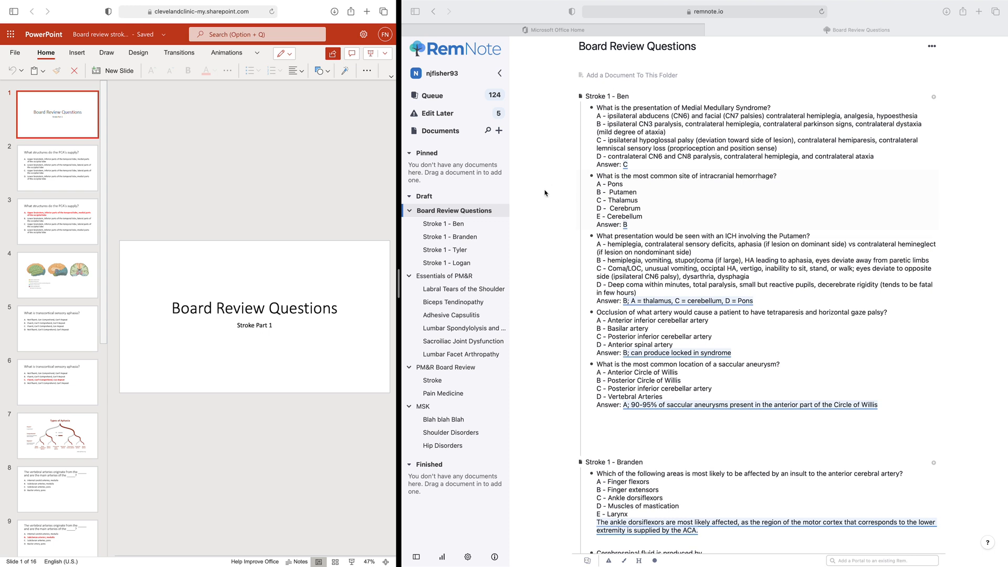
pyautogui.moveTo(436, 211)
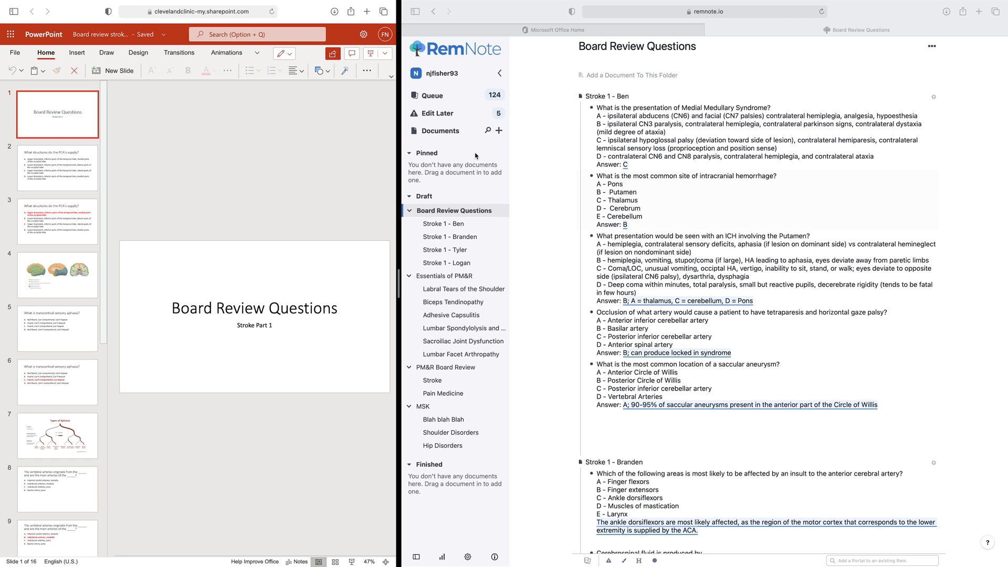
pyautogui.click(499, 131)
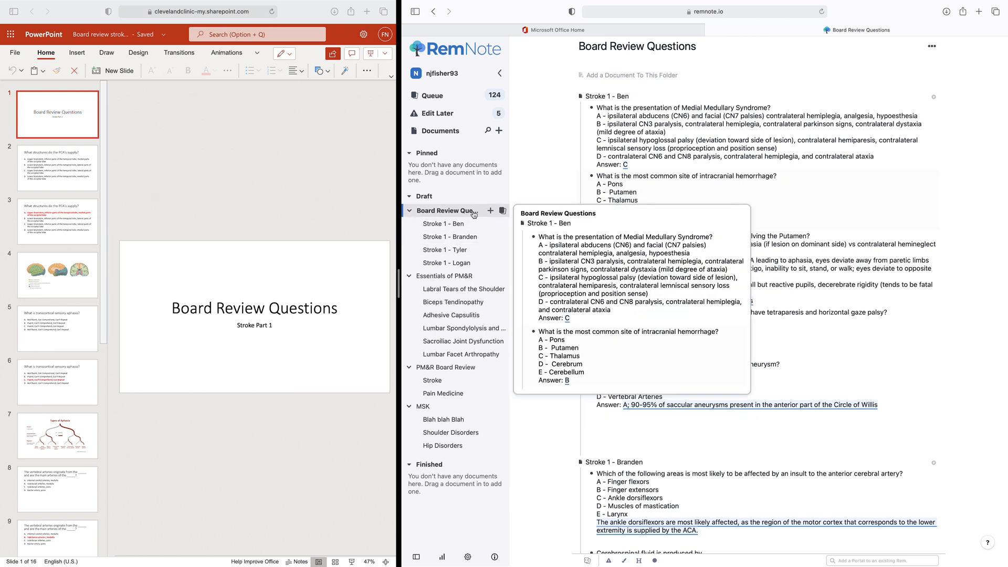
pyautogui.moveTo(502, 210)
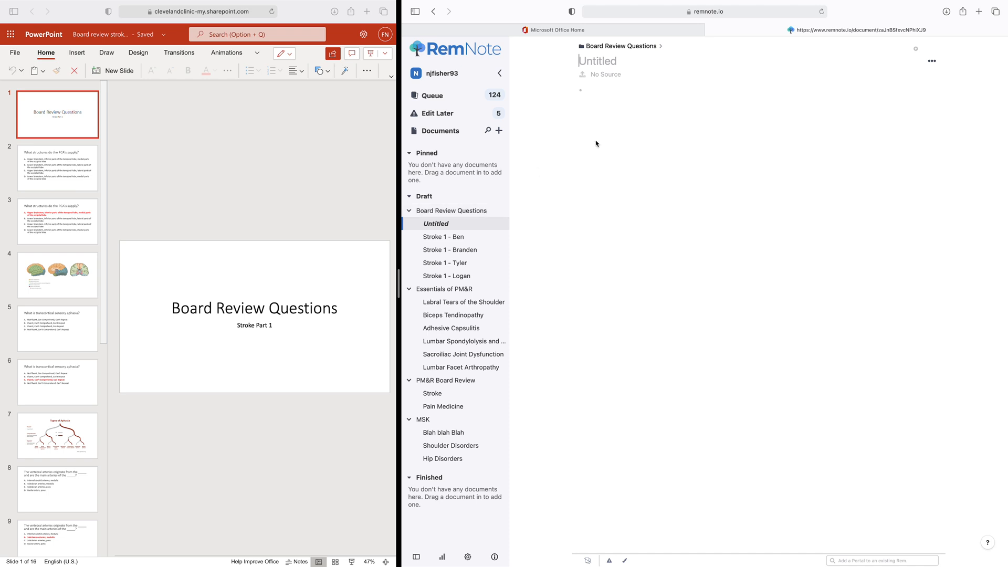
# Title the new document 'Stroke 1 - Nolan' and move to the first line.
pyautogui.write('Stroke 1 - No')
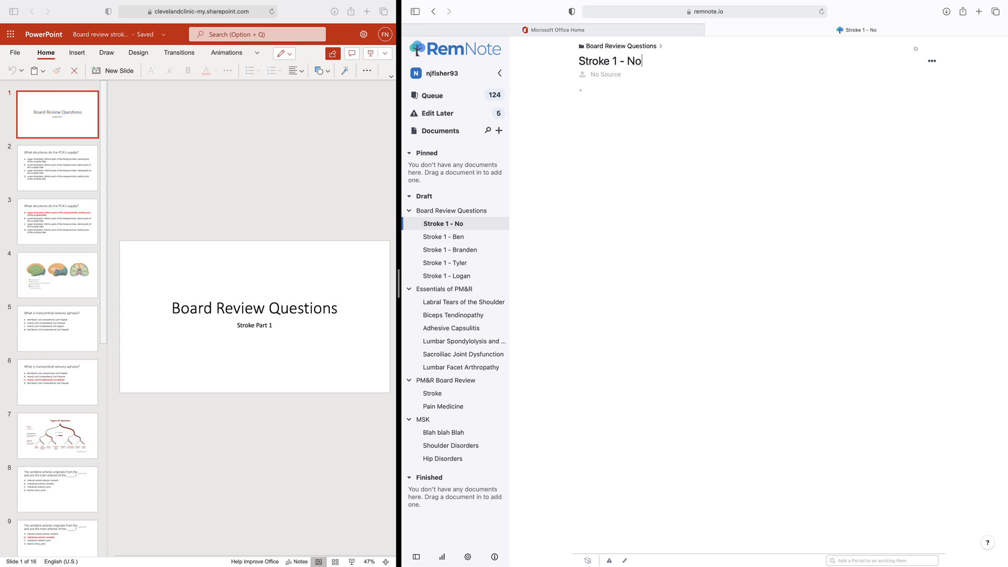
pyautogui.write('lan')
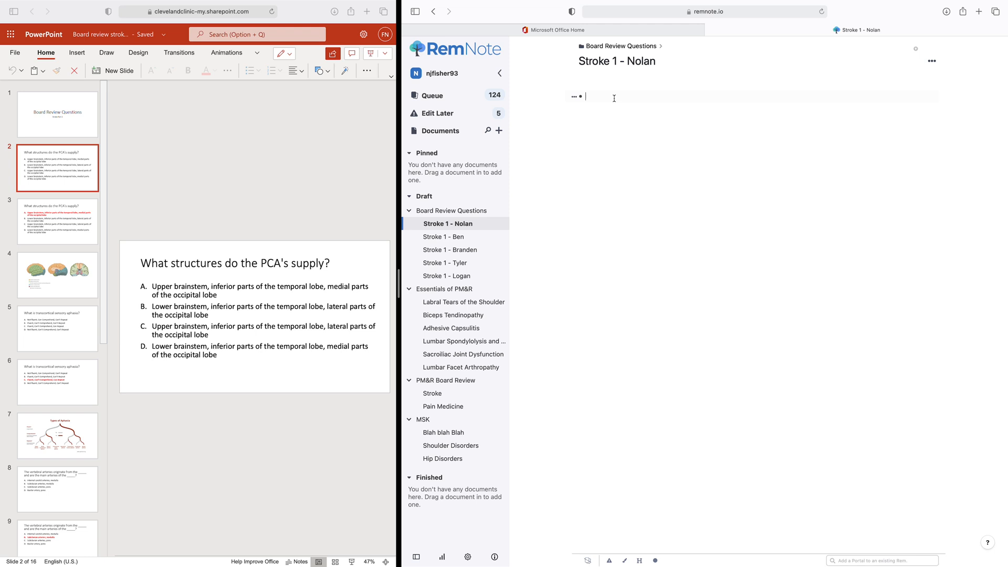
# Type the question 'What structures do the PCA's supply?'.
pyautogui.write('What')
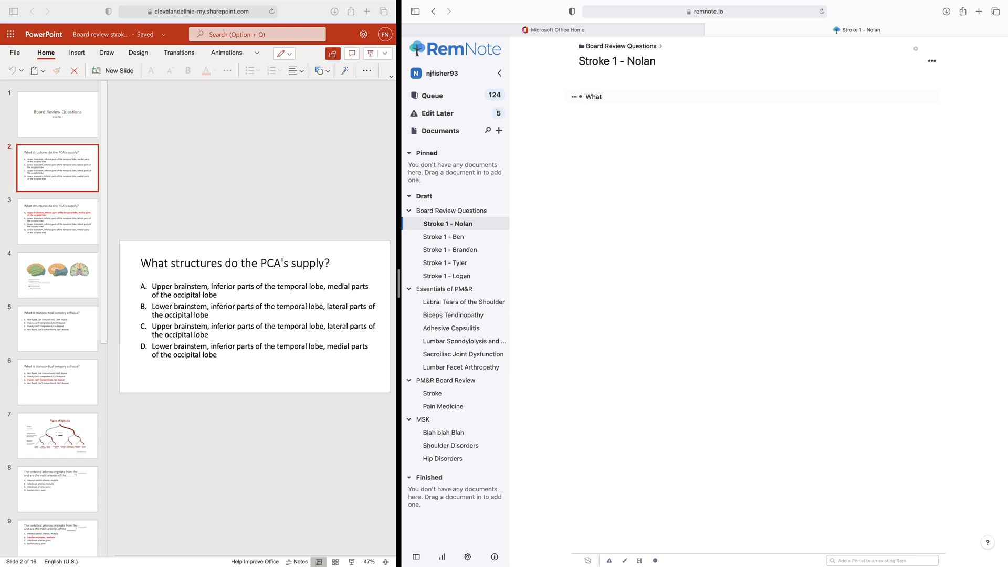
pyautogui.write('stru')
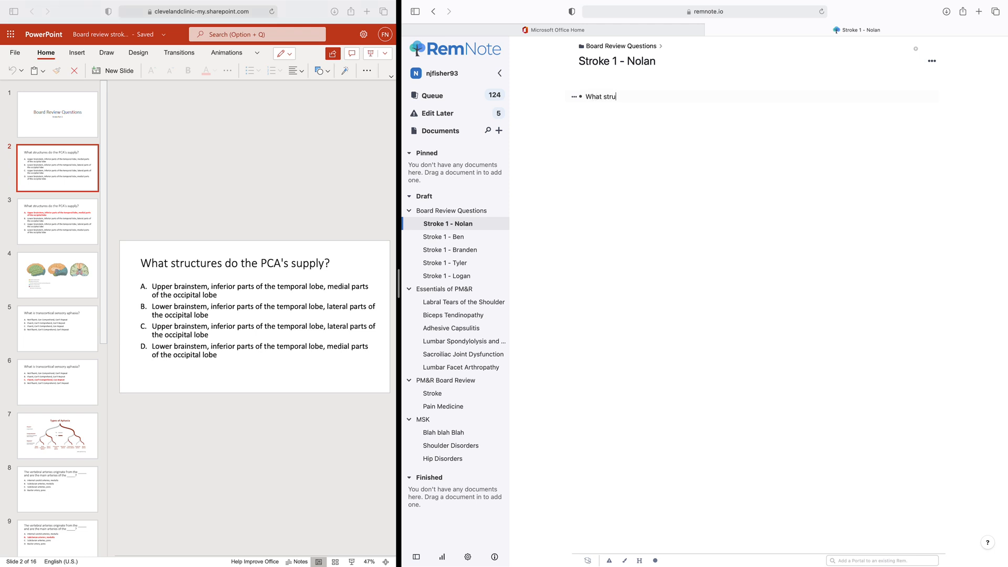
pyautogui.write('ctures do the PCa')
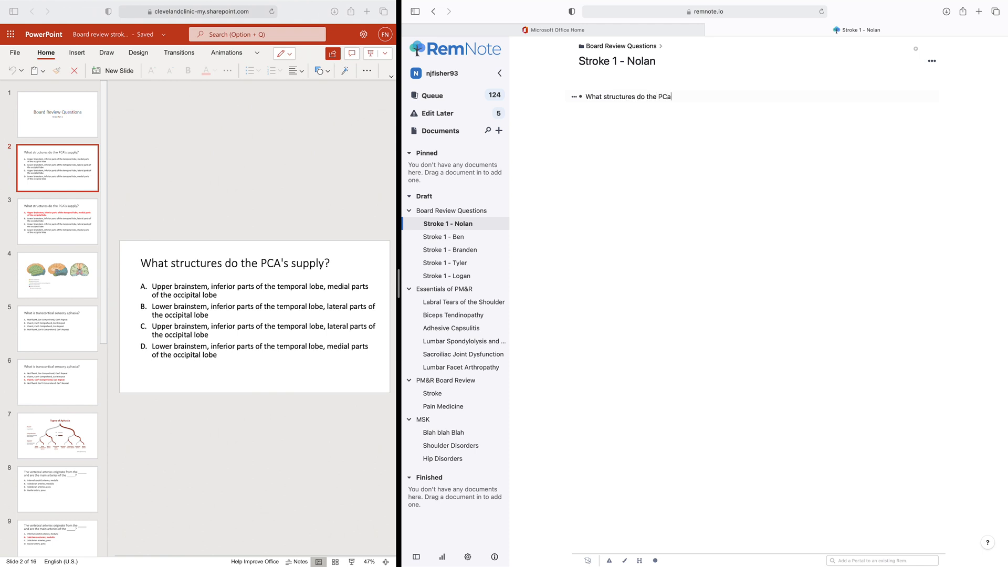
pyautogui.write("'s su")
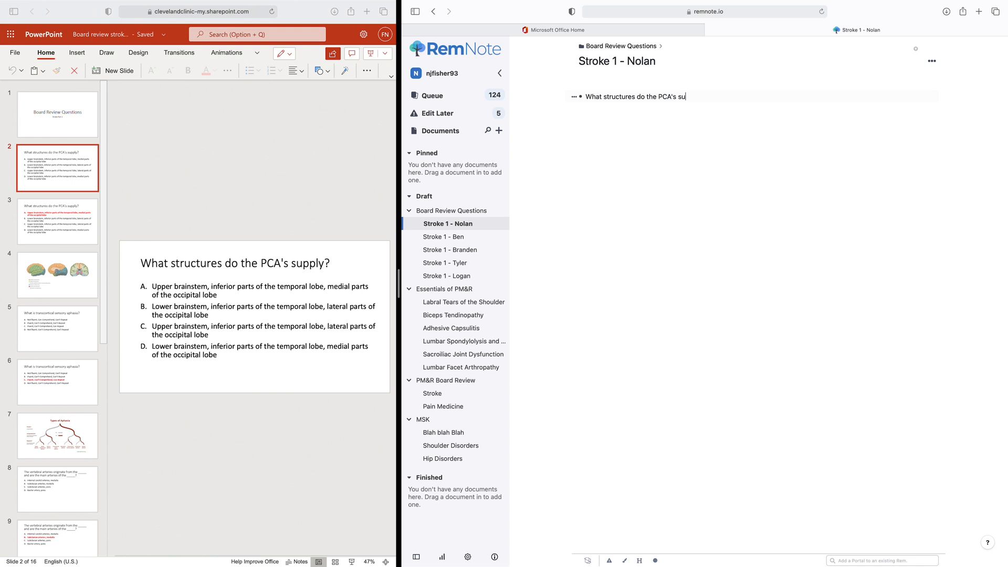
pyautogui.write('pply?')
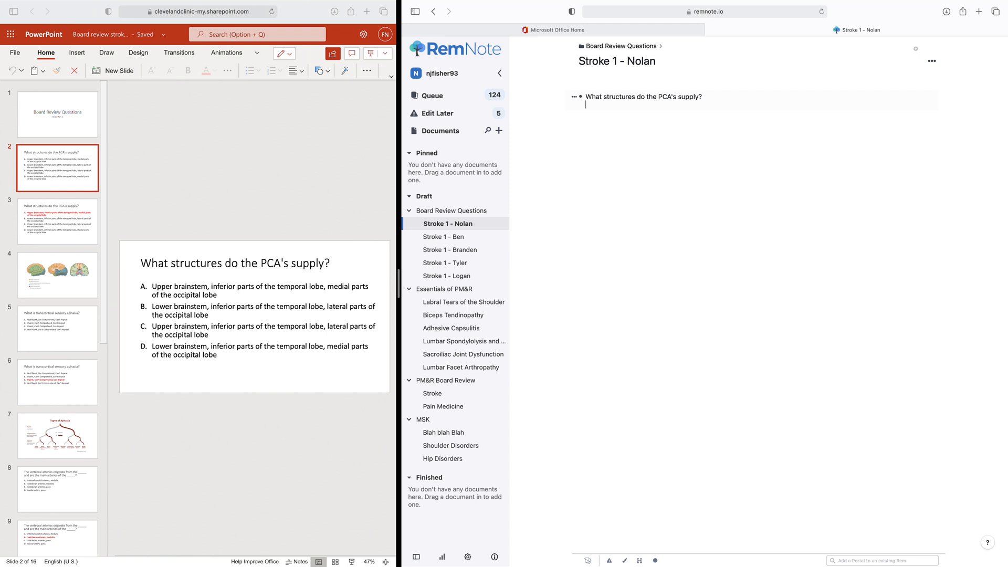
# Write option A (upper brainstem, inferior temporal, medial occipital lobe) and start line 'B -'.
pyautogui.write('A -')
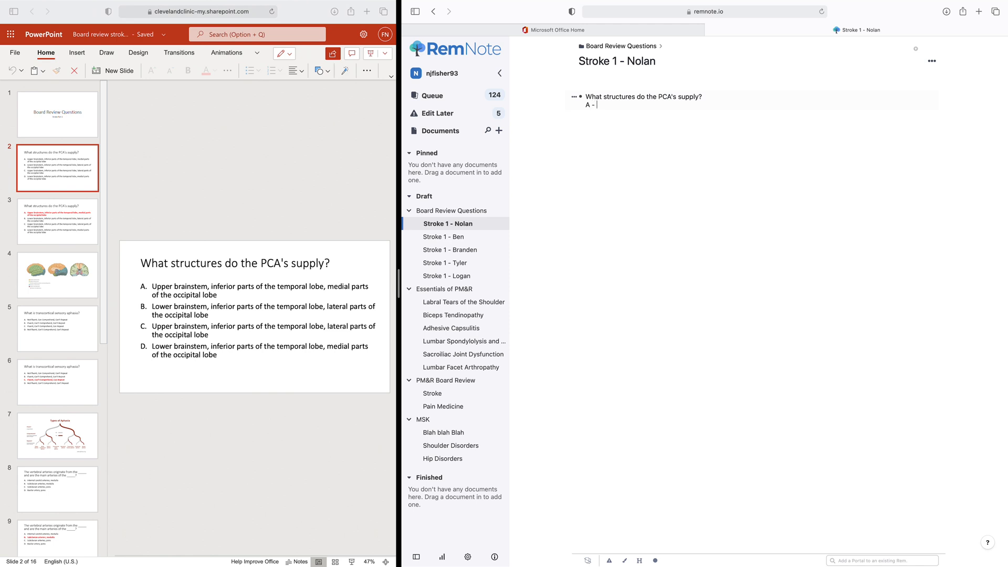
pyautogui.write('Uppper brai')
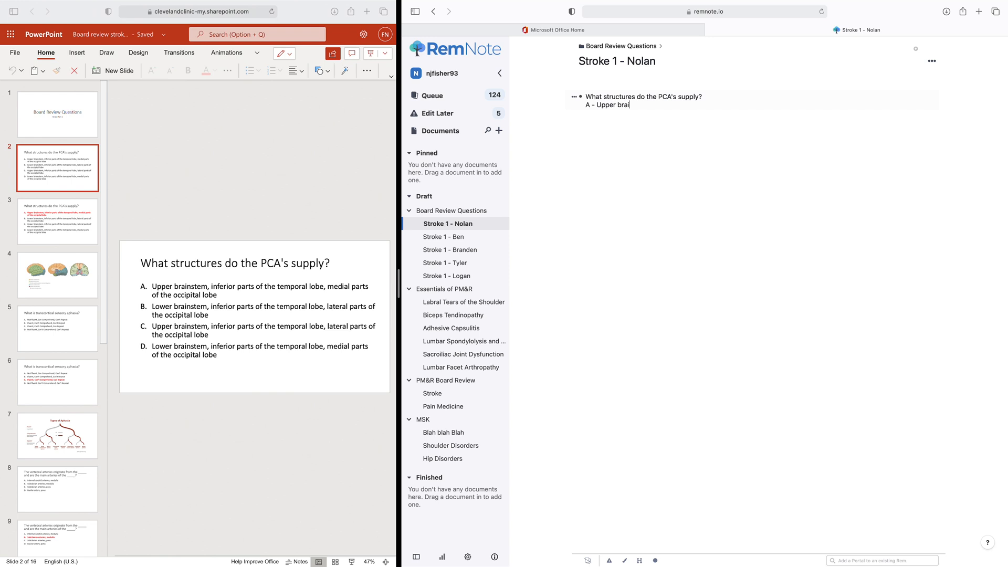
pyautogui.write('nstem, inferio')
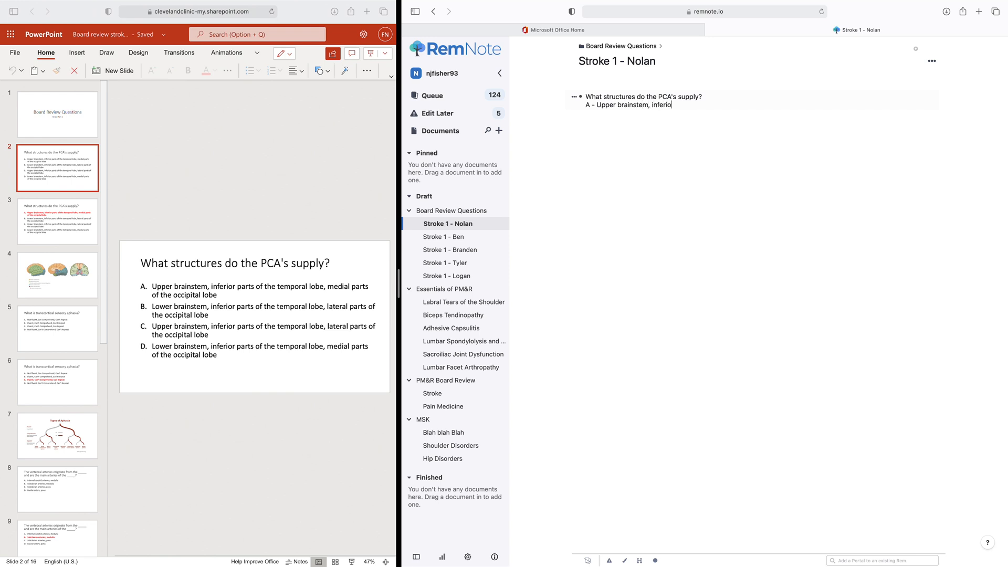
pyautogui.write('r parts of the temporal lobe,')
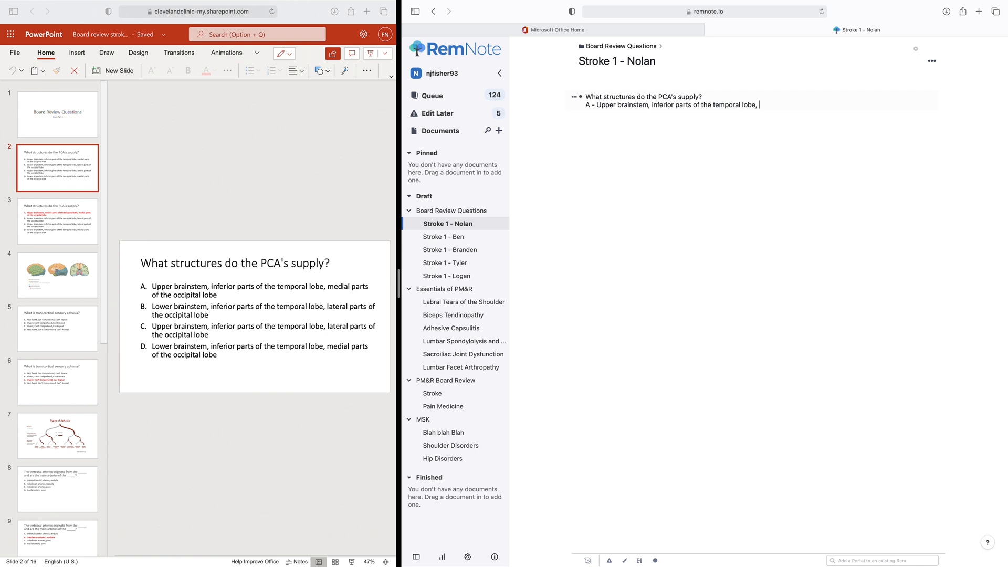
pyautogui.write('medial parts of the occipita')
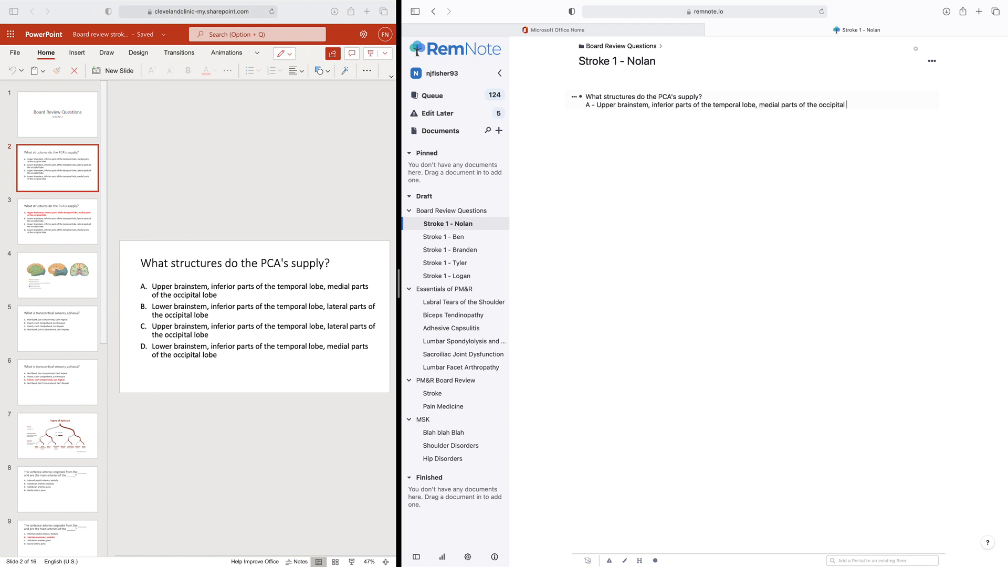
pyautogui.write('lobe')
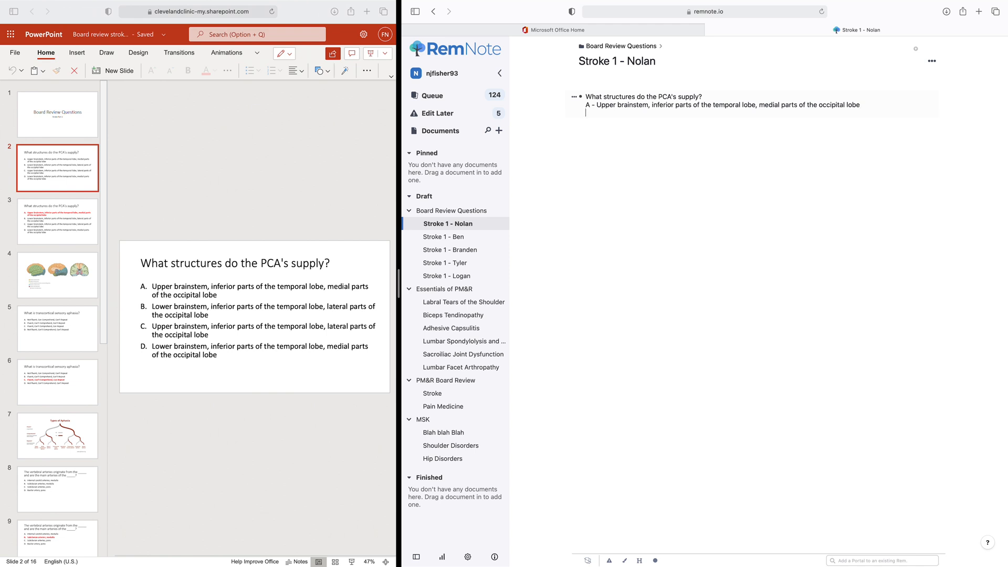
pyautogui.write('B -')
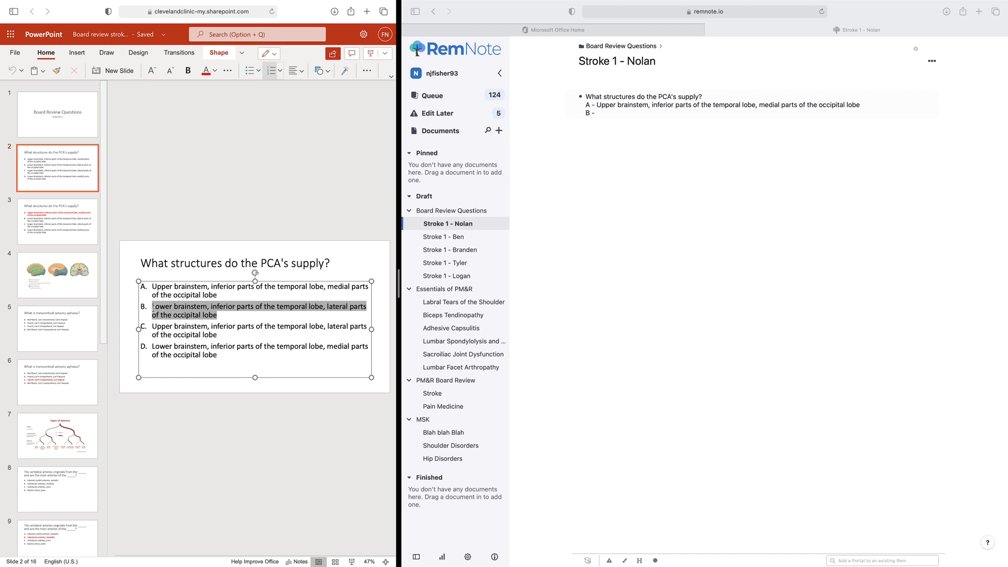
# Add options B, C and D, each lower brainstem and temporal/occipital lobe variants.
pyautogui.click(595, 114)
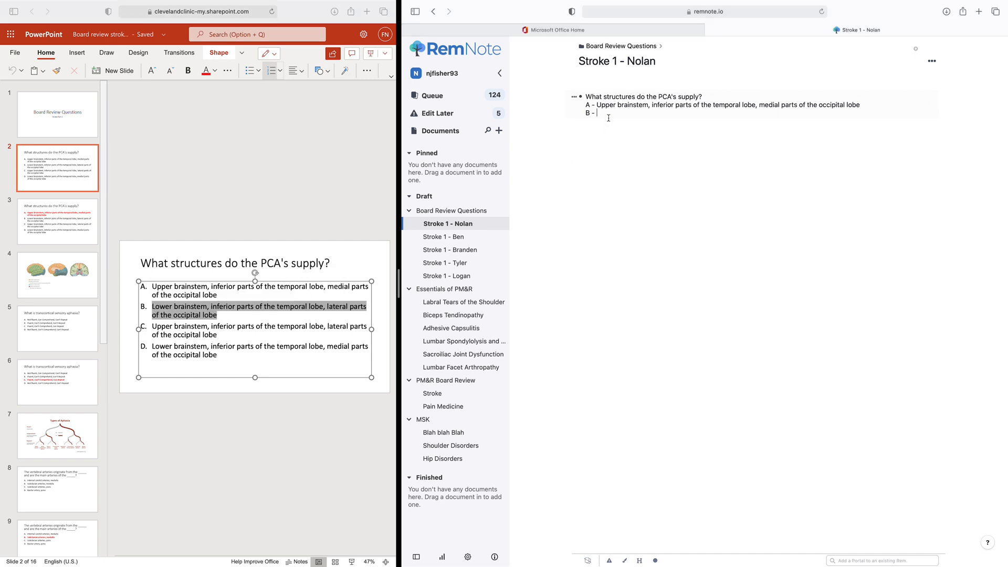
pyautogui.write('Lower brainstem, inferior parts of the temporal lobe, lateral parts of the occipital lobe')
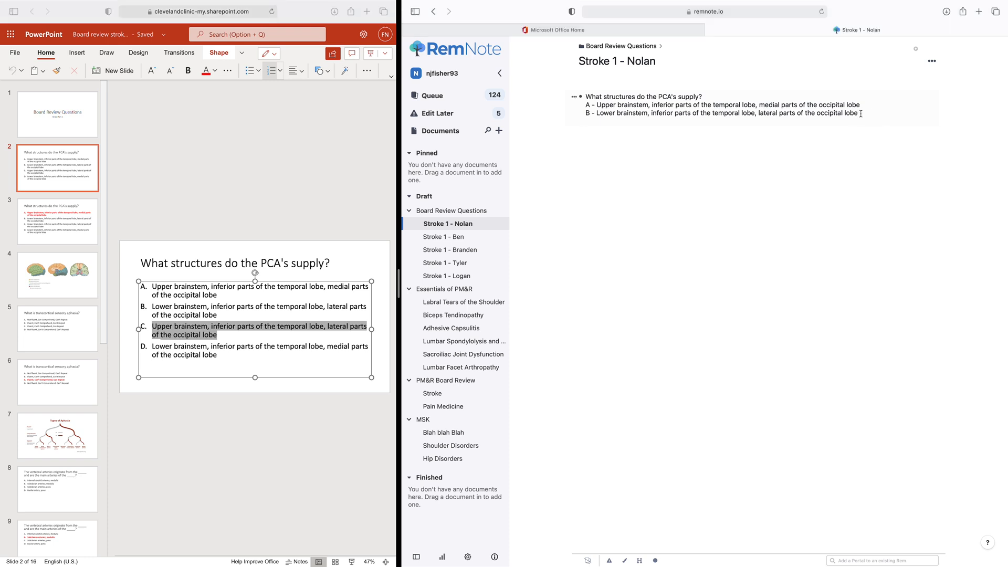
pyautogui.write('C')
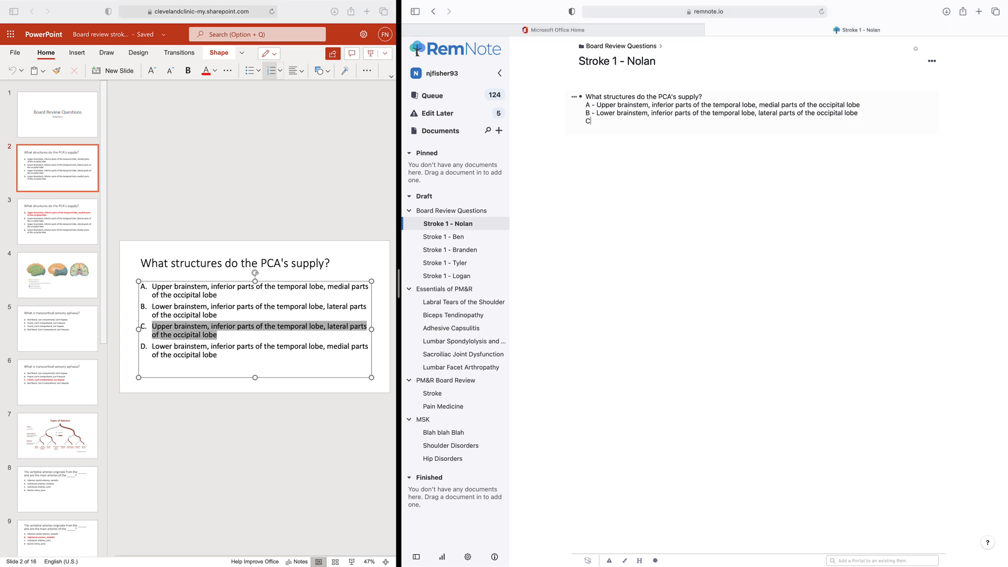
pyautogui.write('-')
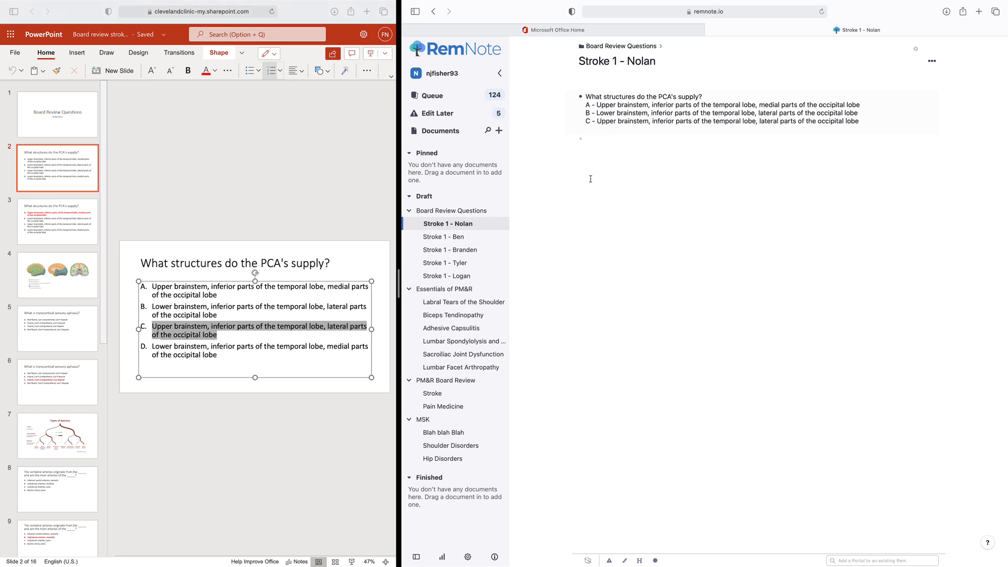
pyautogui.write('D -')
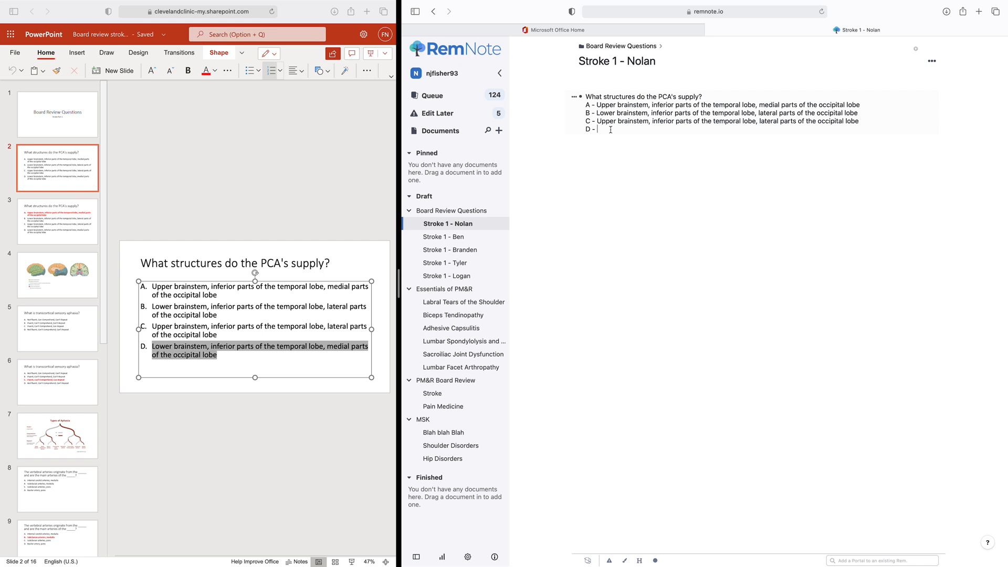
pyautogui.write('Lower brainstem, inferior parts of the temporal lobe, medial parts of the occipital lobe')
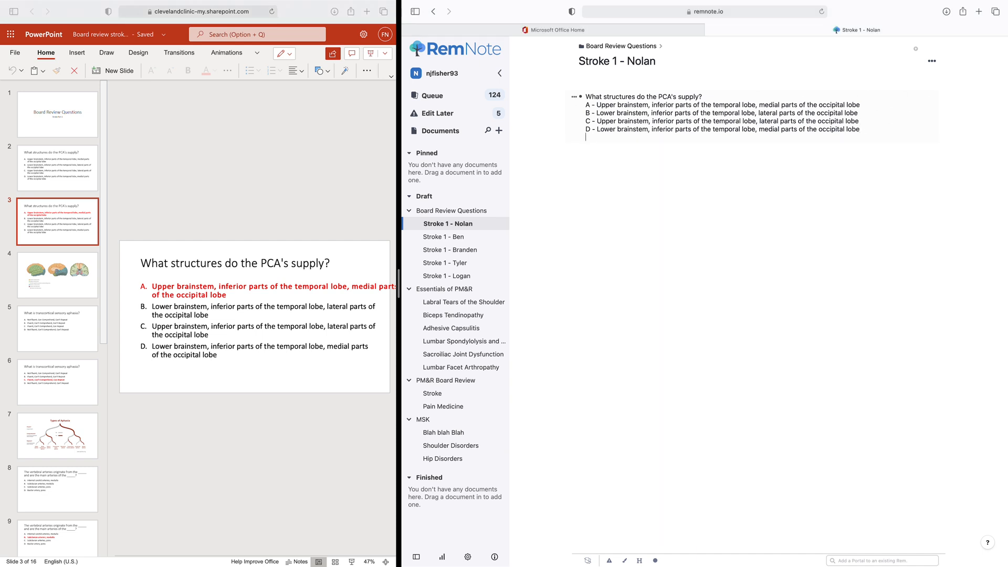
# Add the line 'Answer - A;' below the four options and remove the semicolon.
pyautogui.write('Answer')
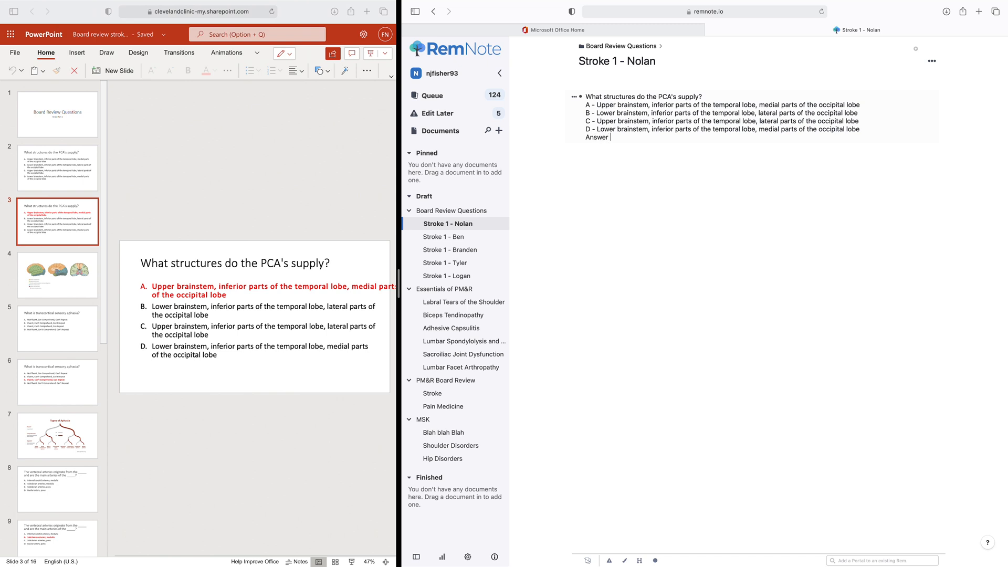
pyautogui.write('-')
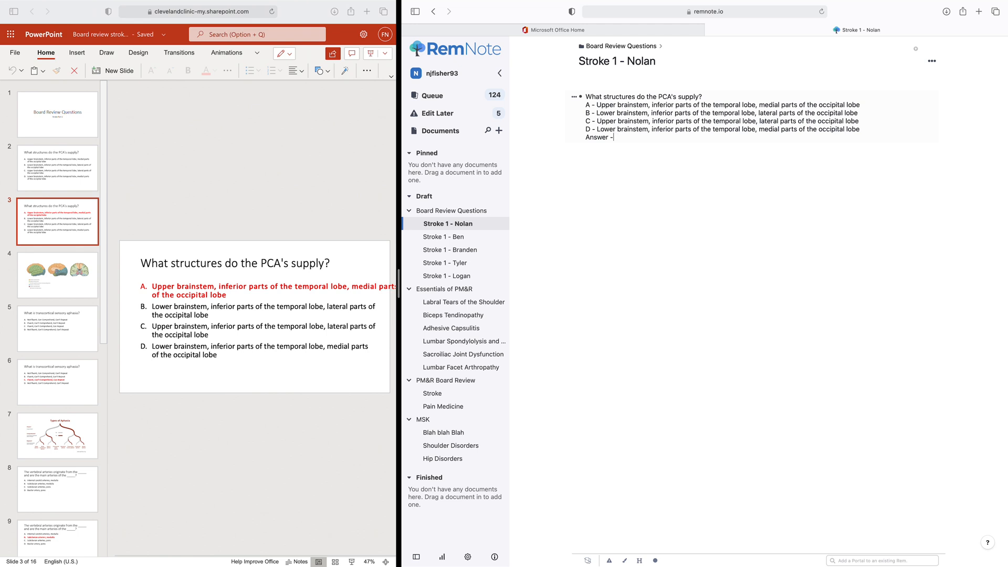
pyautogui.write('A')
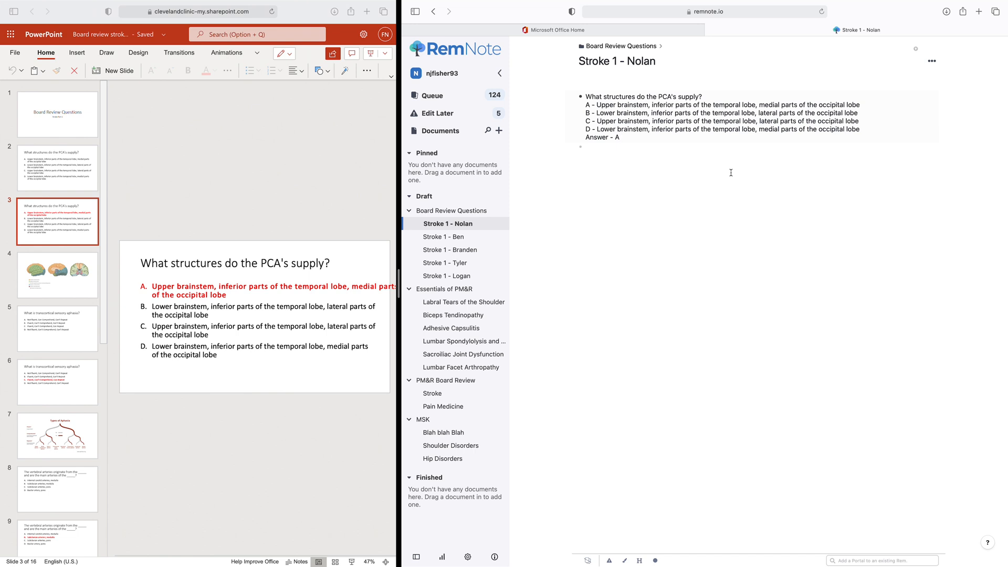
pyautogui.write(';')
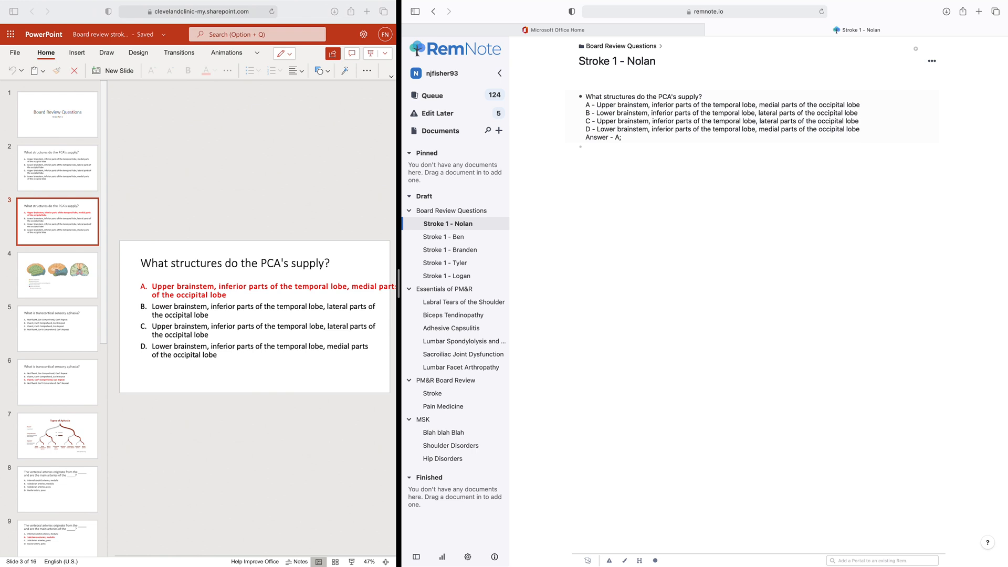
pyautogui.click(621, 137)
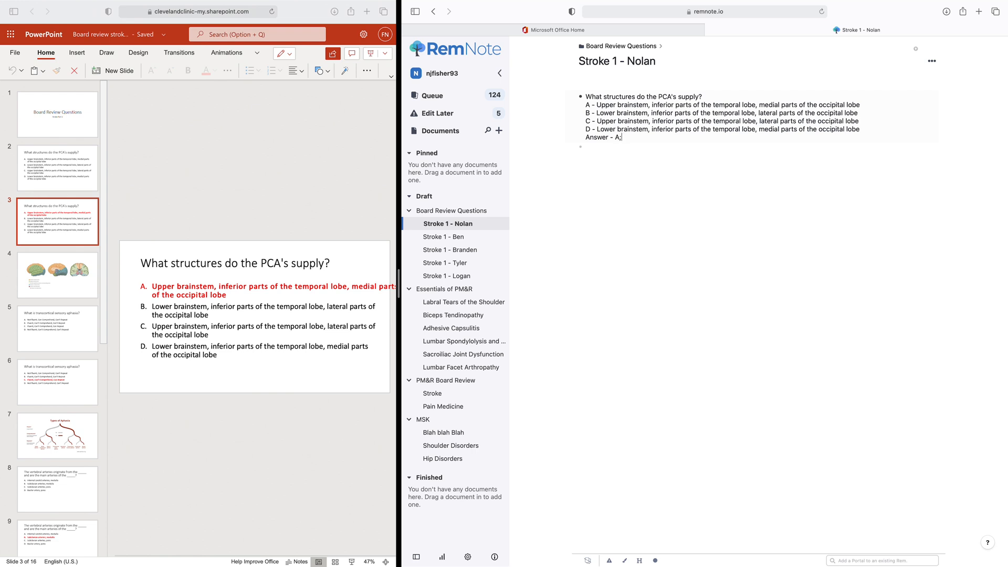
pyautogui.press('Backspace')
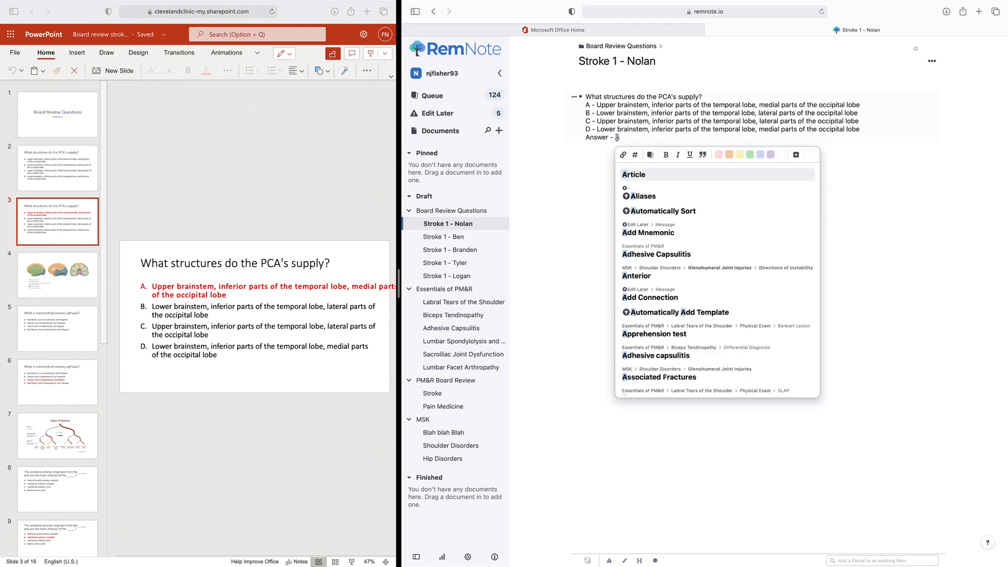
# Make answer letter A a cloze deletion and start a new bullet below.
pyautogui.write('A')
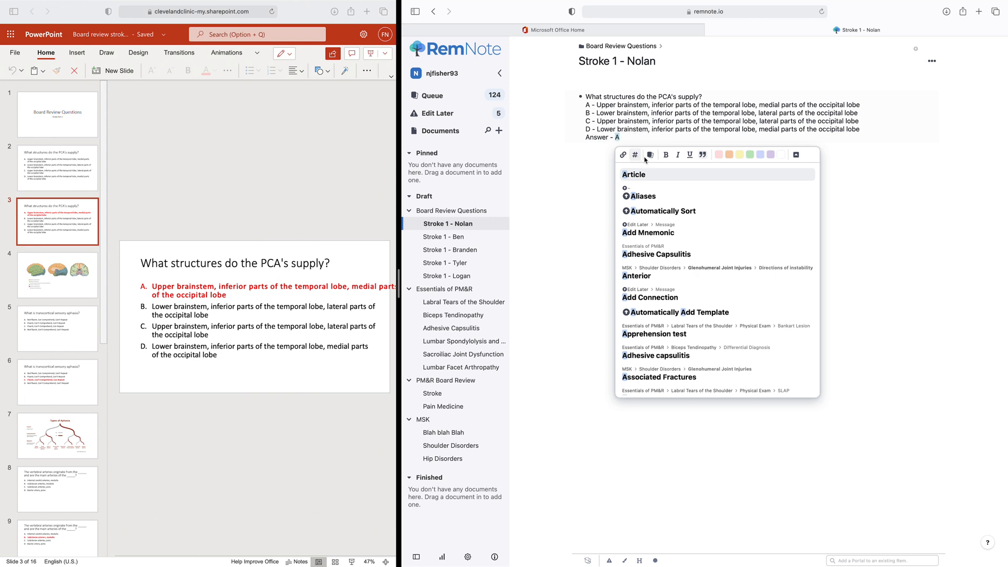
pyautogui.moveTo(649, 154)
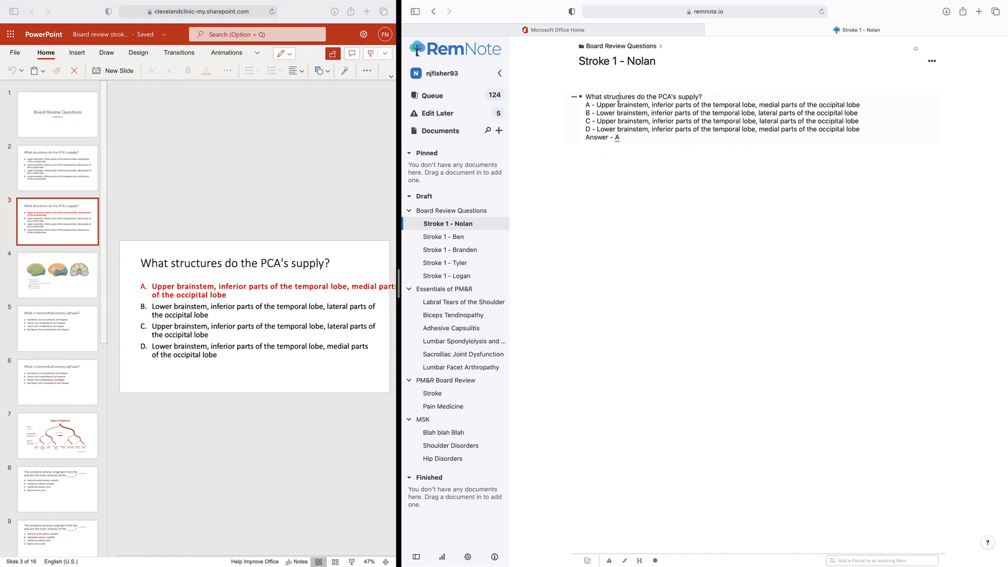
pyautogui.click(587, 560)
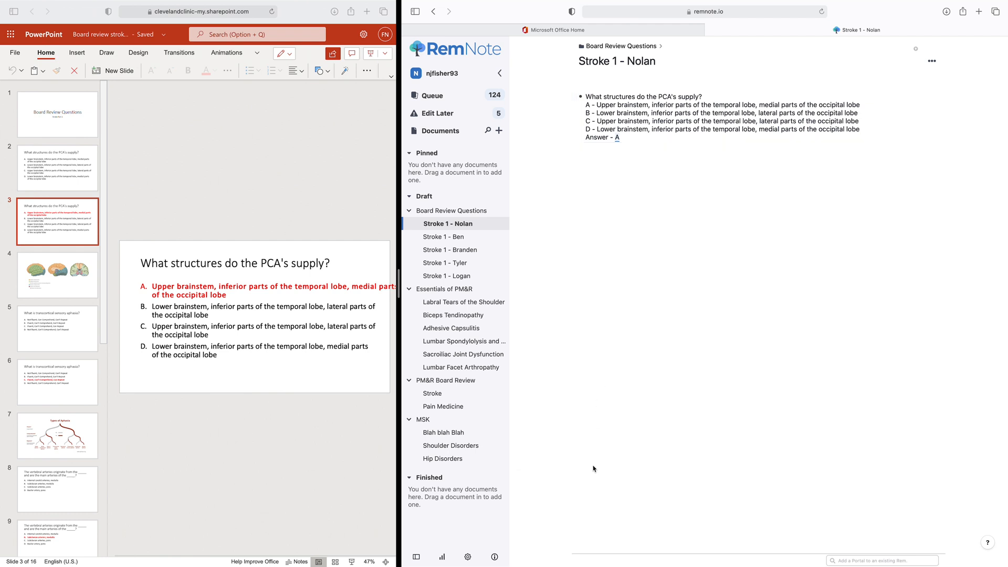
pyautogui.press('enter')
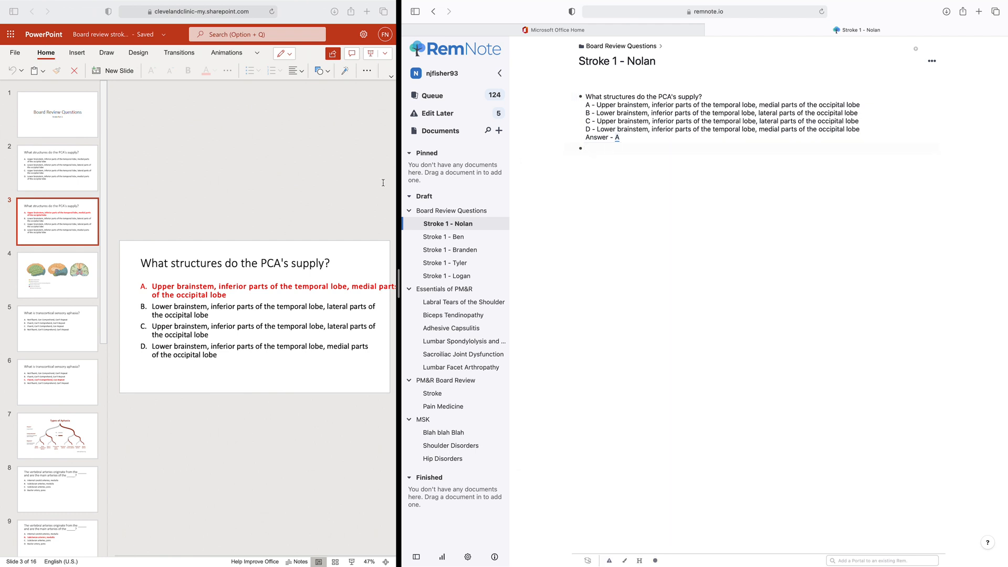
pyautogui.moveTo(587, 178)
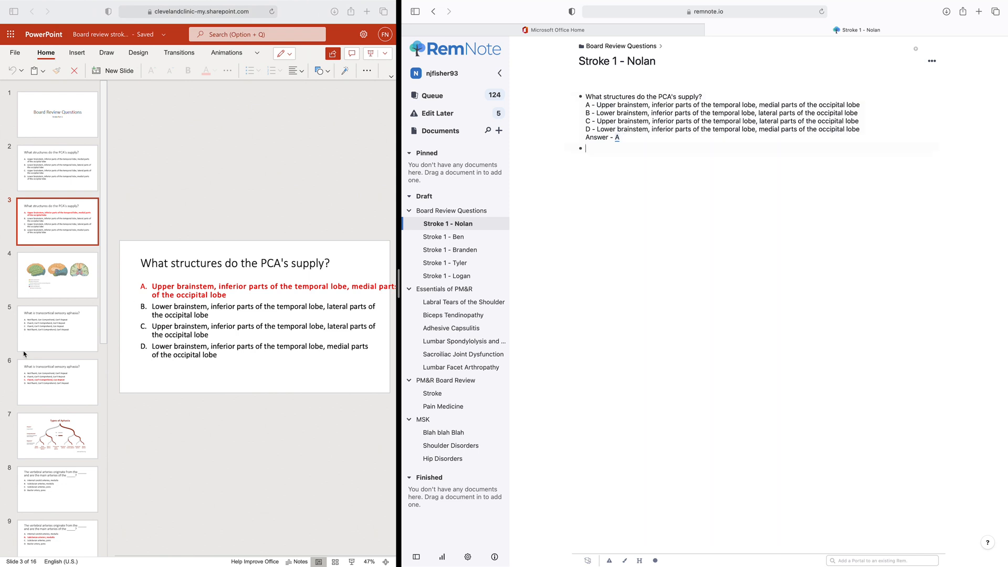
pyautogui.moveTo(38, 333)
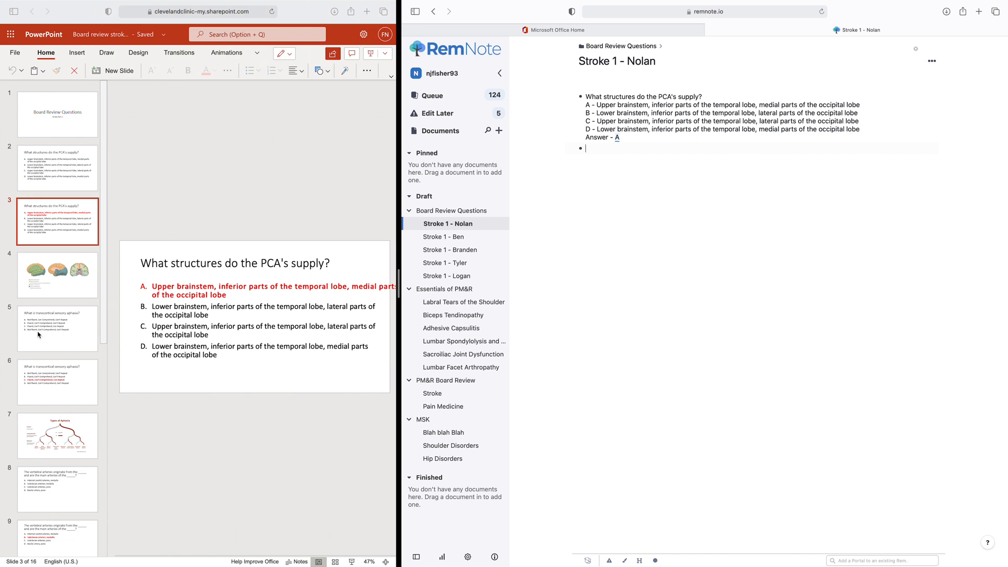
# Show slide 5 with the transcortical sensory aphasia question.
pyautogui.click(57, 329)
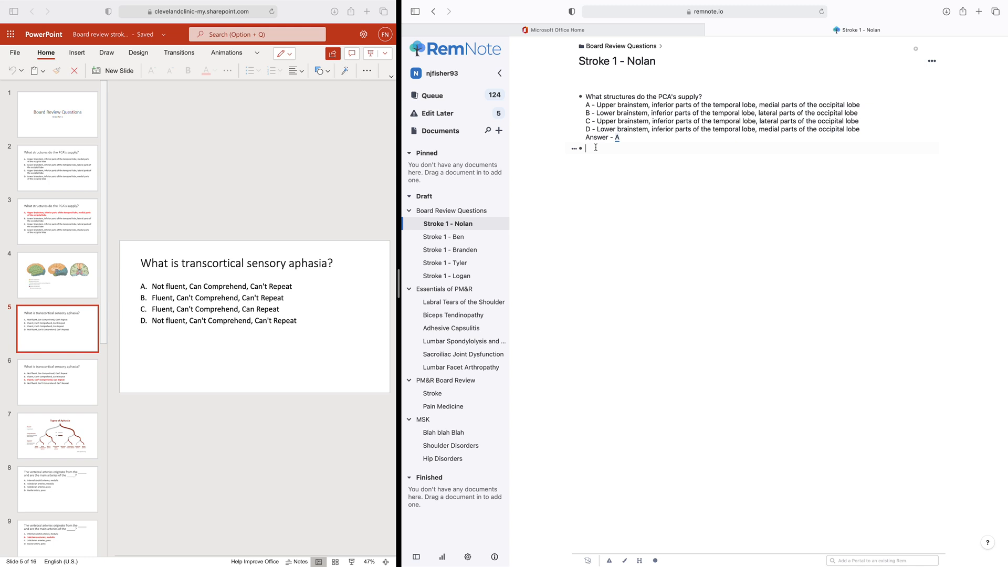
# Type the aphasia question and start option A, using the slide's answer options.
pyautogui.write('What is transcortical sensory aphasia?')
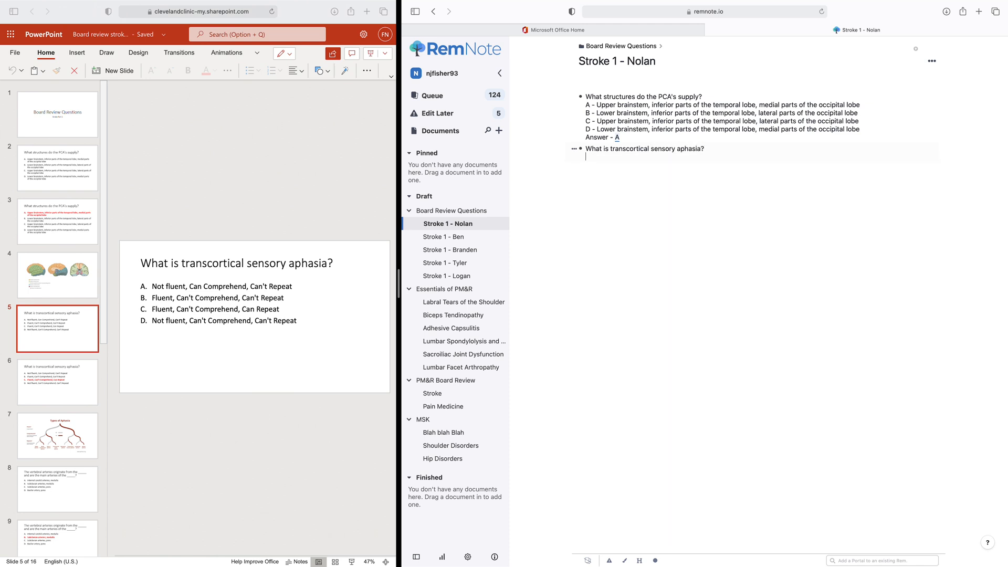
pyautogui.write('A')
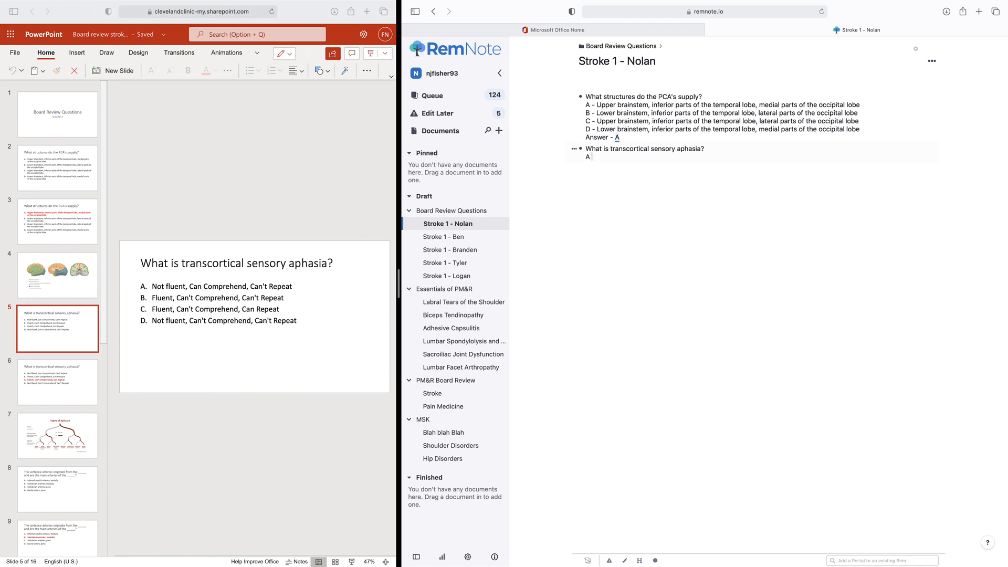
pyautogui.write('-')
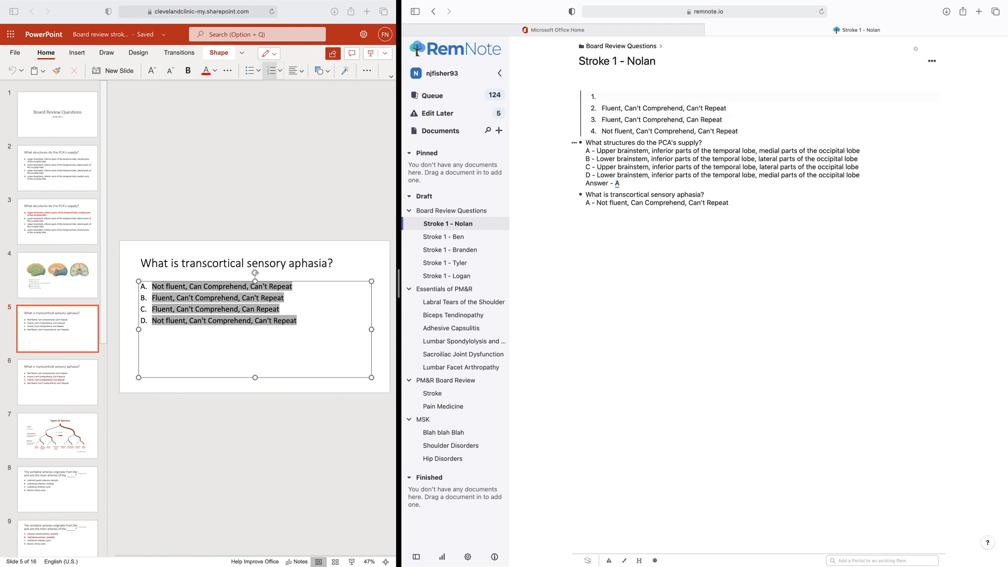
pyautogui.moveTo(592, 98); pyautogui.dragTo(737, 131)
pyautogui.write('B -')
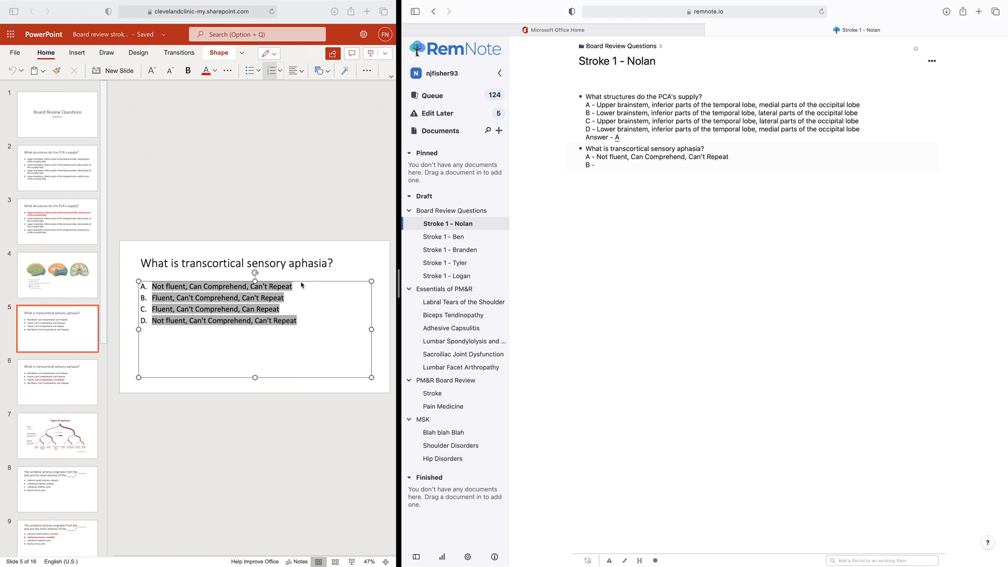
pyautogui.click(217, 297)
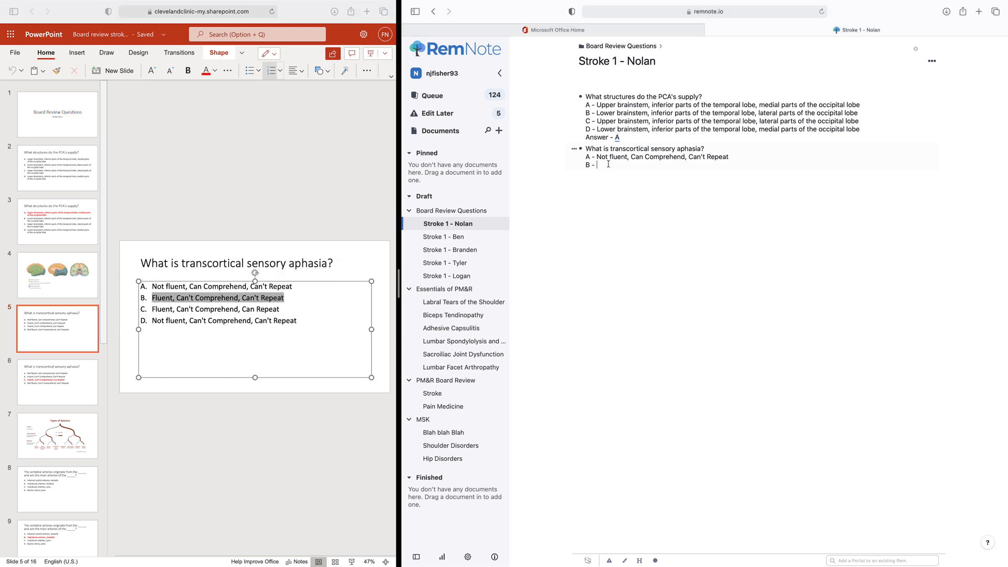
# Add options B (Can't Repeat), C (Can Repeat), D, and start 'Answer - '.
pyautogui.write("Fluent, Can't Comprehend, Can't Repeat")
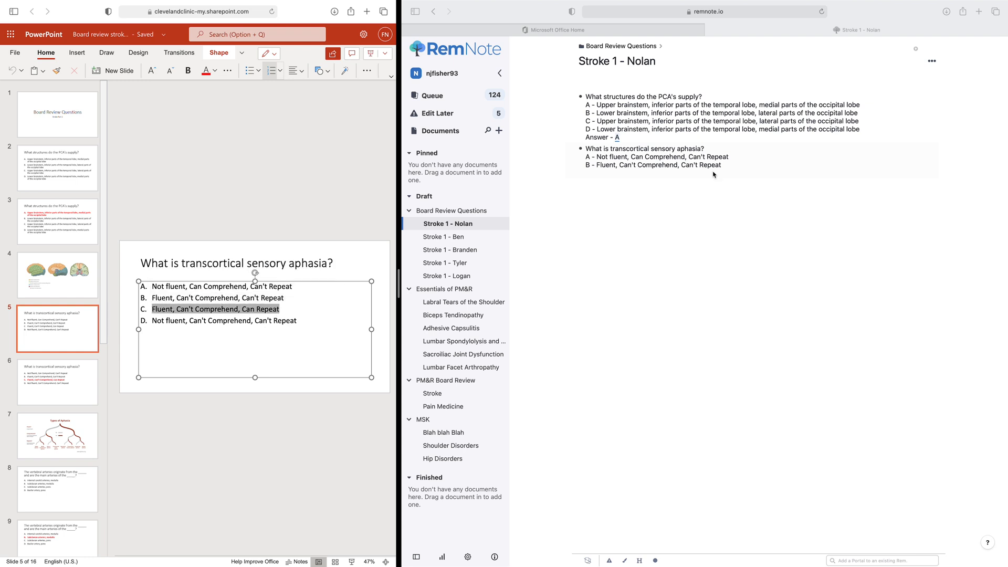
pyautogui.write('C -')
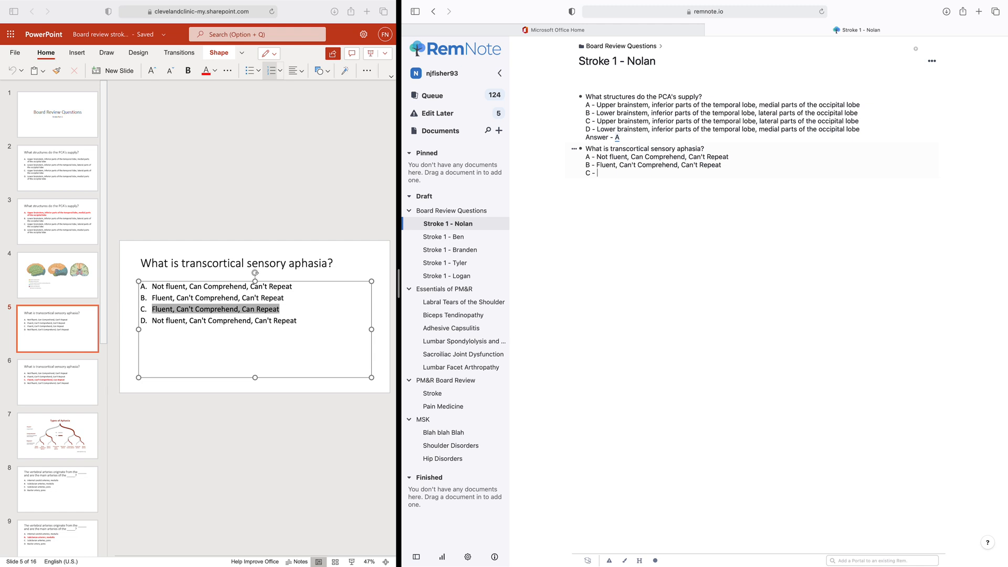
pyautogui.write("Fluent, Can't Comprehend, Can Repeat")
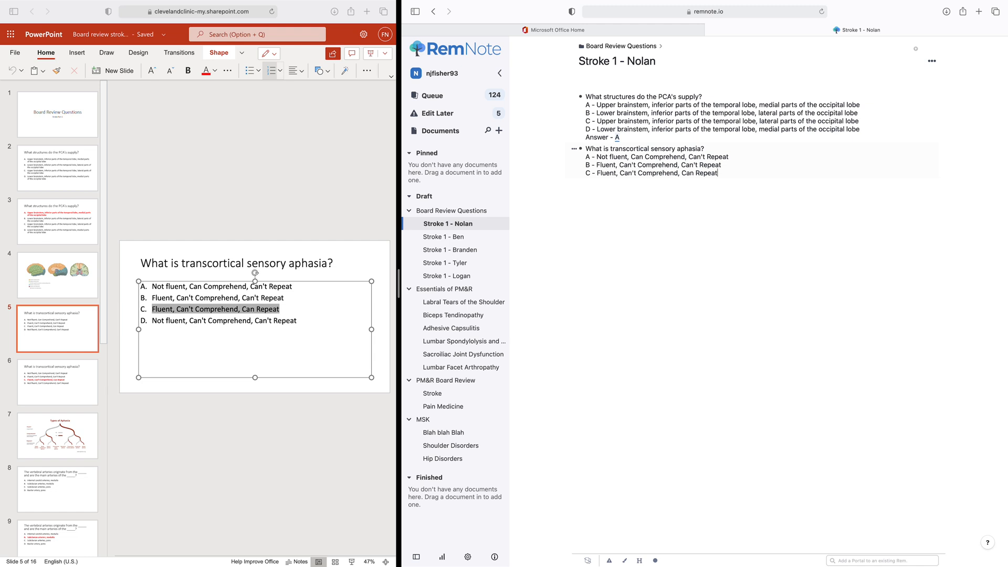
pyautogui.write('D')
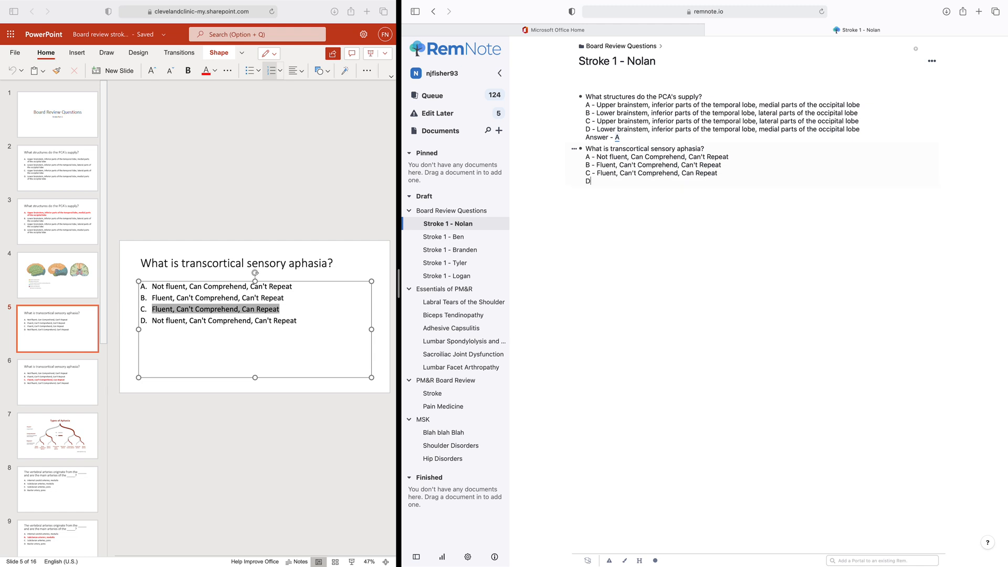
pyautogui.write('-')
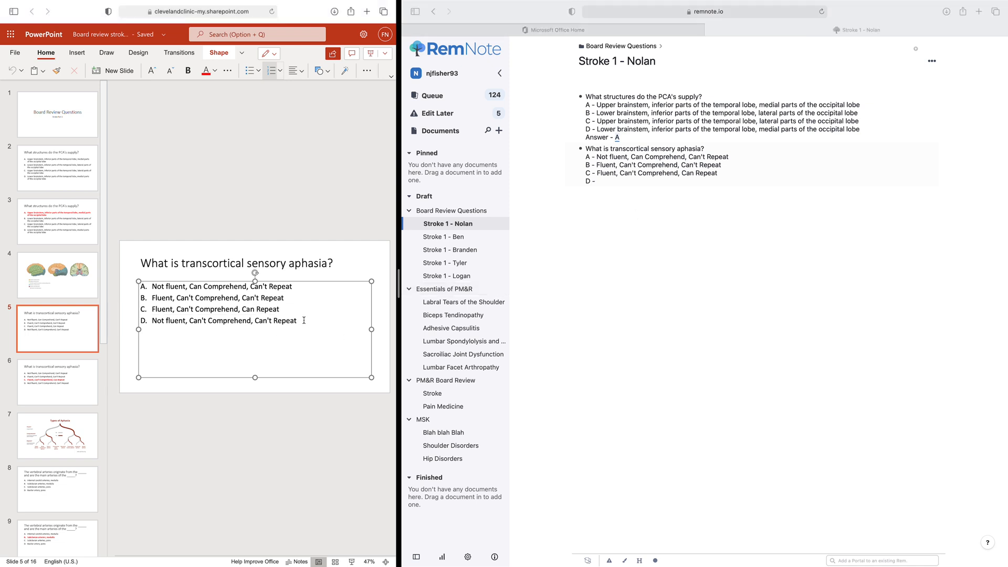
pyautogui.tripleClick(224, 320)
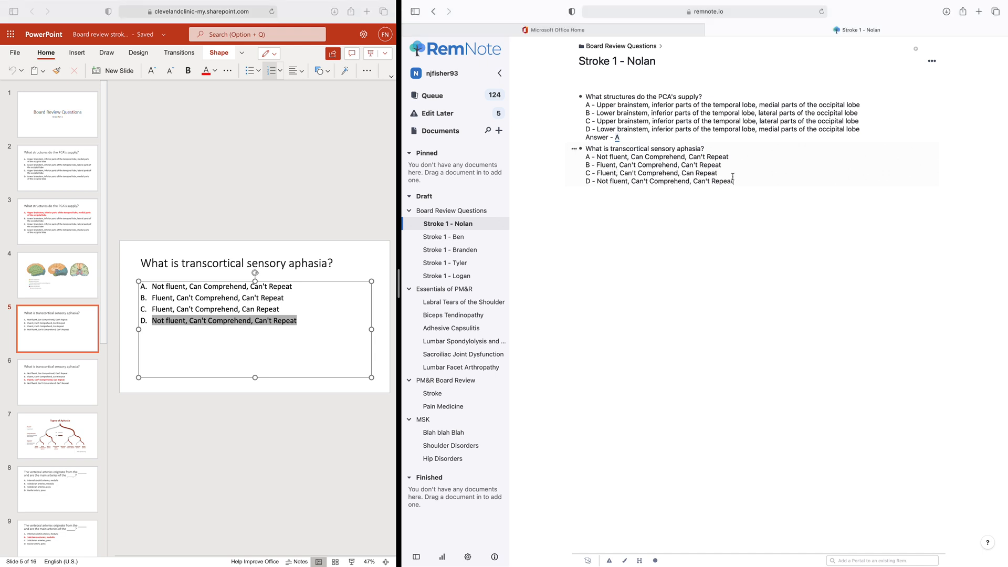
pyautogui.write('Answer -')
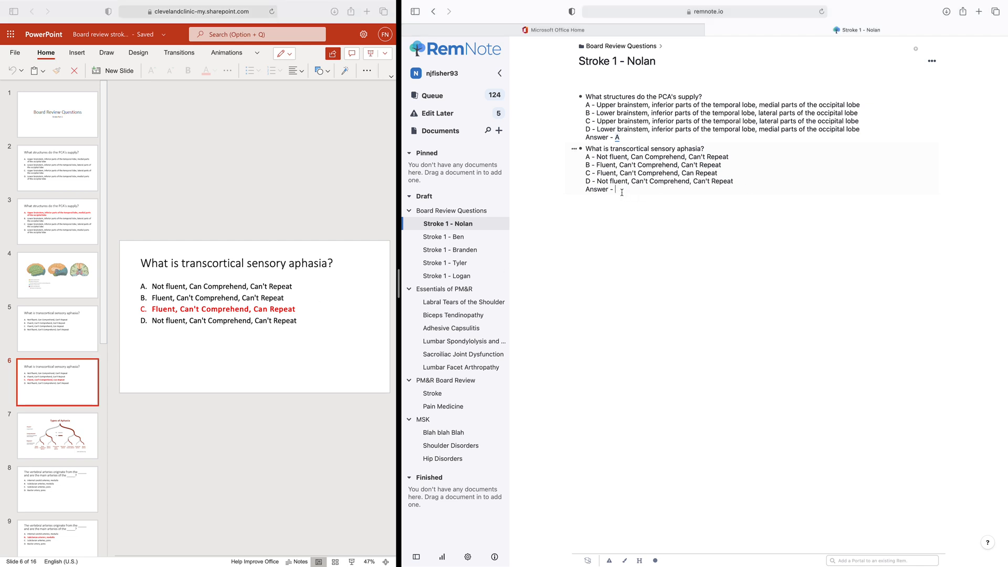
# Enter C as the cloze answer and show the Types of Aphasia slide.
pyautogui.write('C')
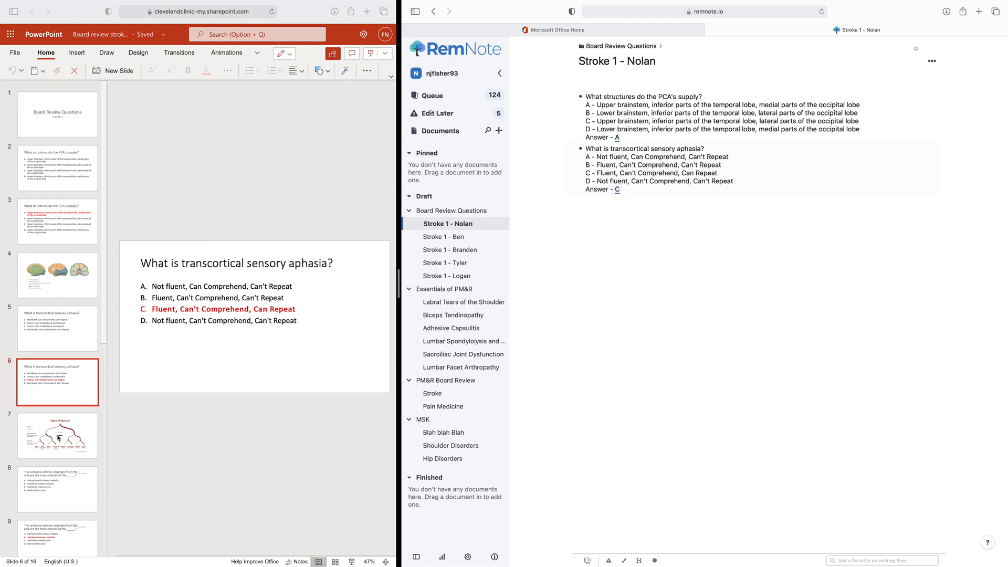
pyautogui.click(57, 435)
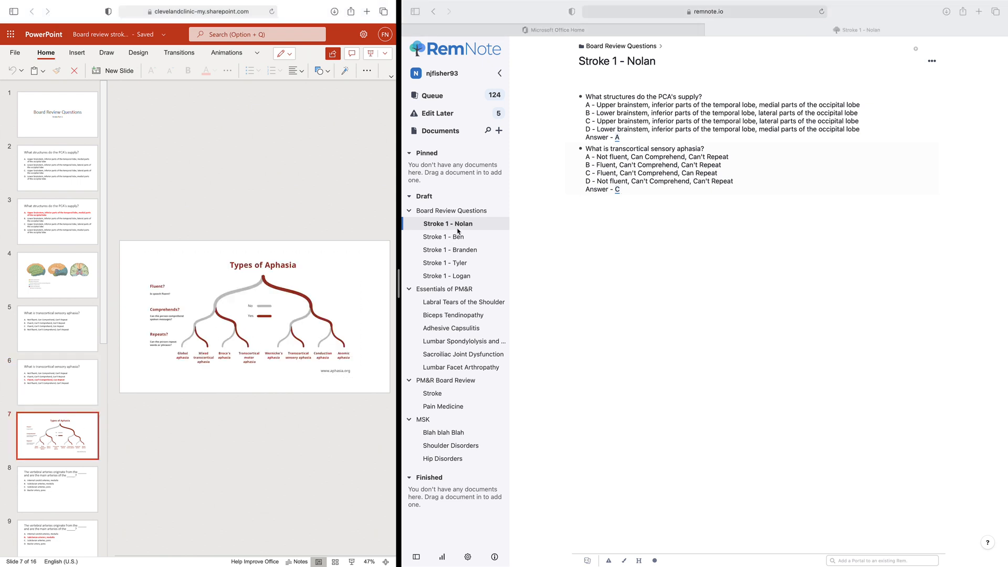
pyautogui.moveTo(448, 223)
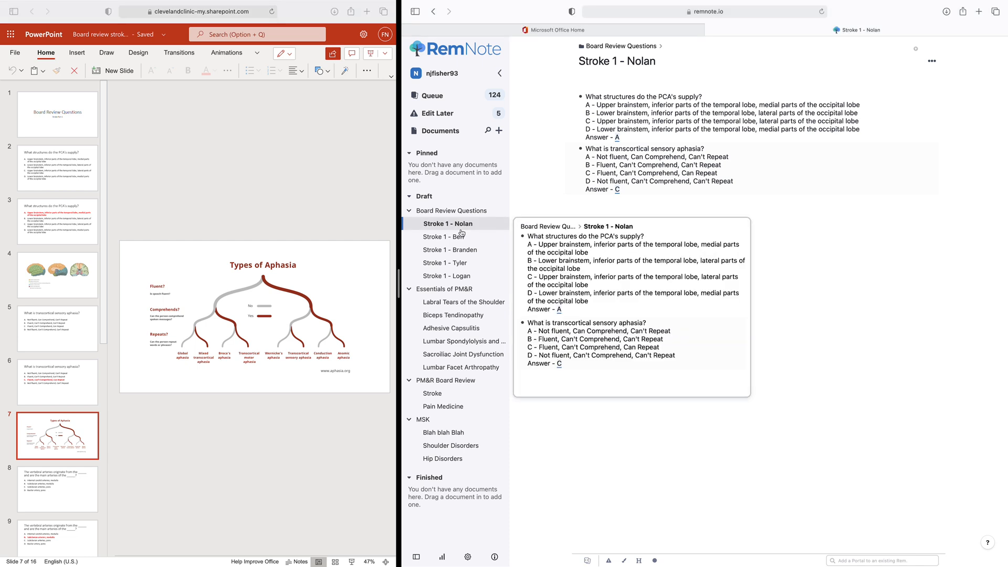
pyautogui.moveTo(462, 229)
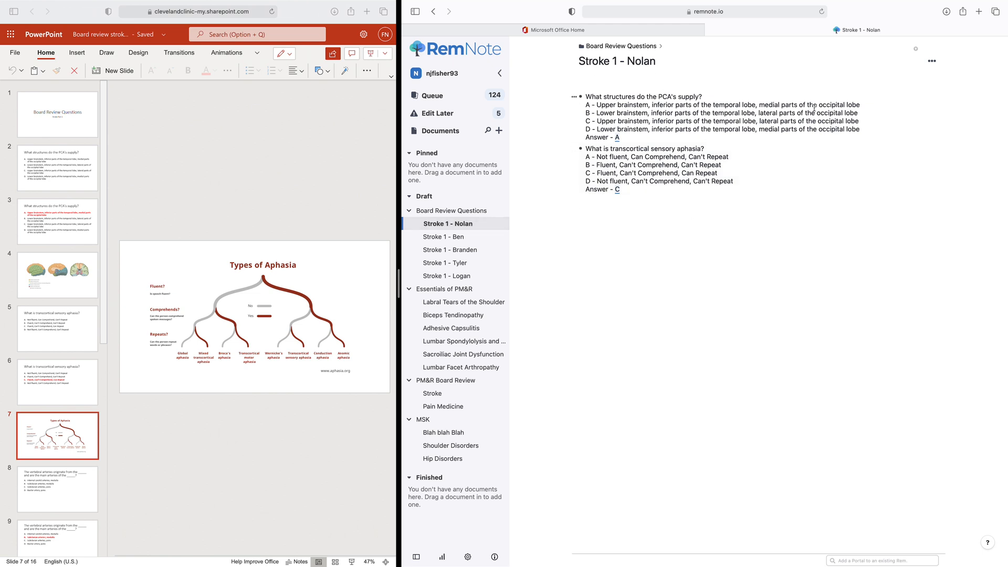
# Open the Stroke 1 - Nolan ••• menu to reveal its Practice options.
pyautogui.click(931, 62)
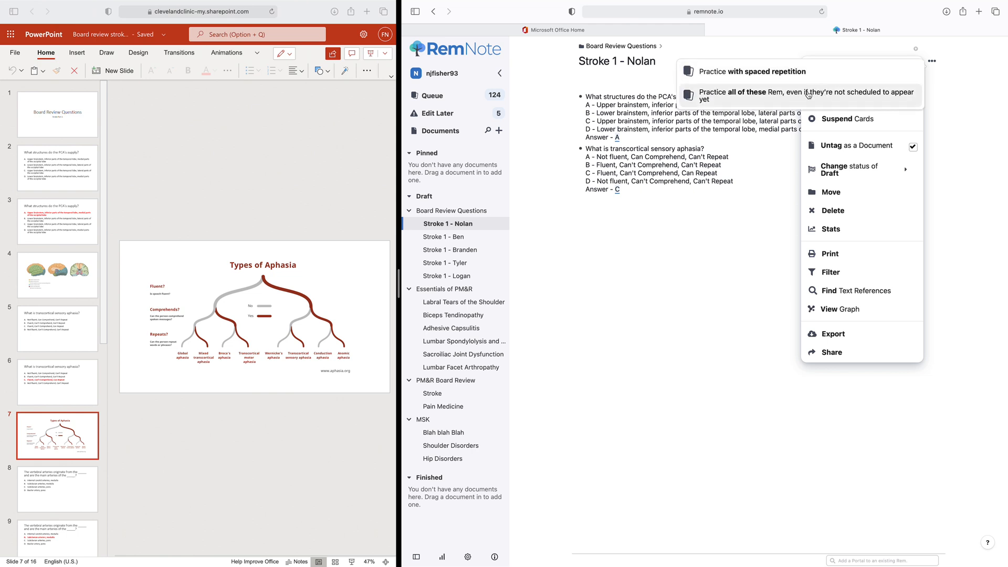
# Practice all of the document's cards, enlarge the card view, and reveal answer A.
pyautogui.click(805, 92)
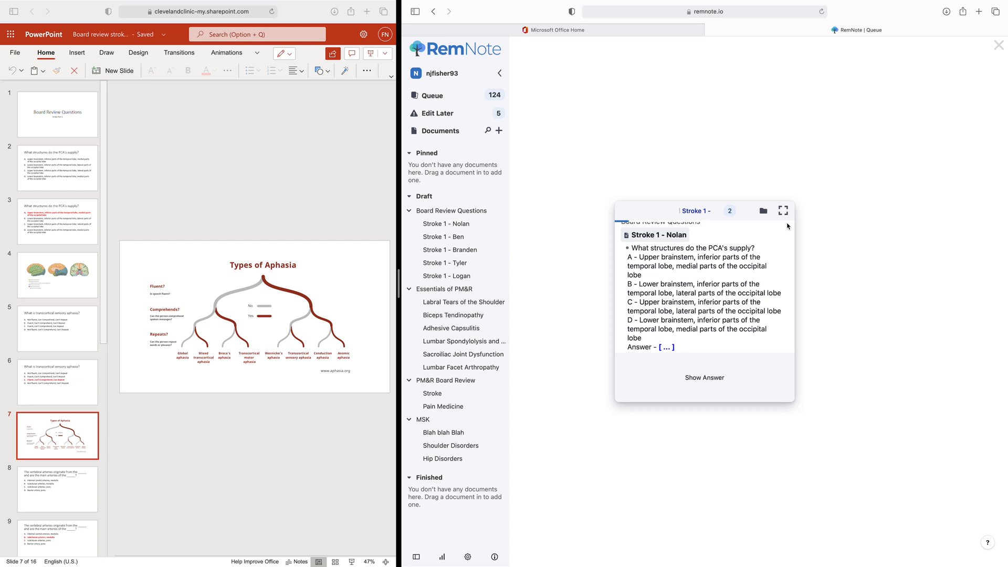
pyautogui.click(782, 210)
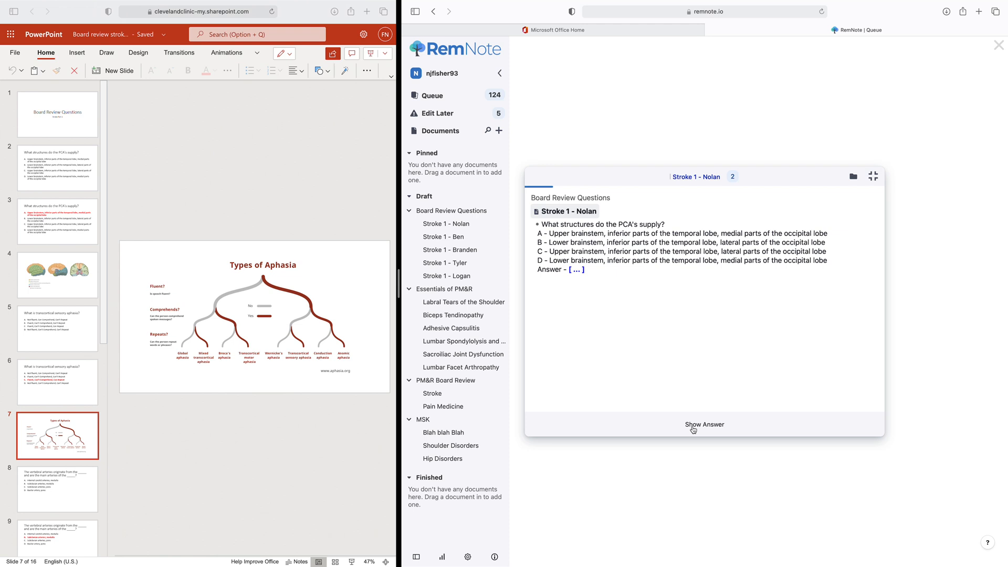
pyautogui.click(703, 424)
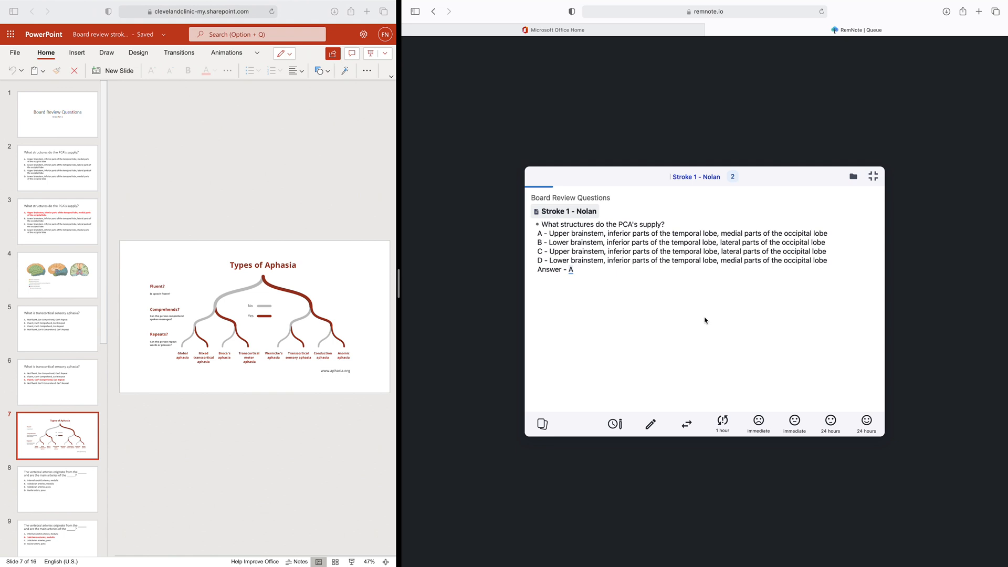
pyautogui.moveTo(711, 304)
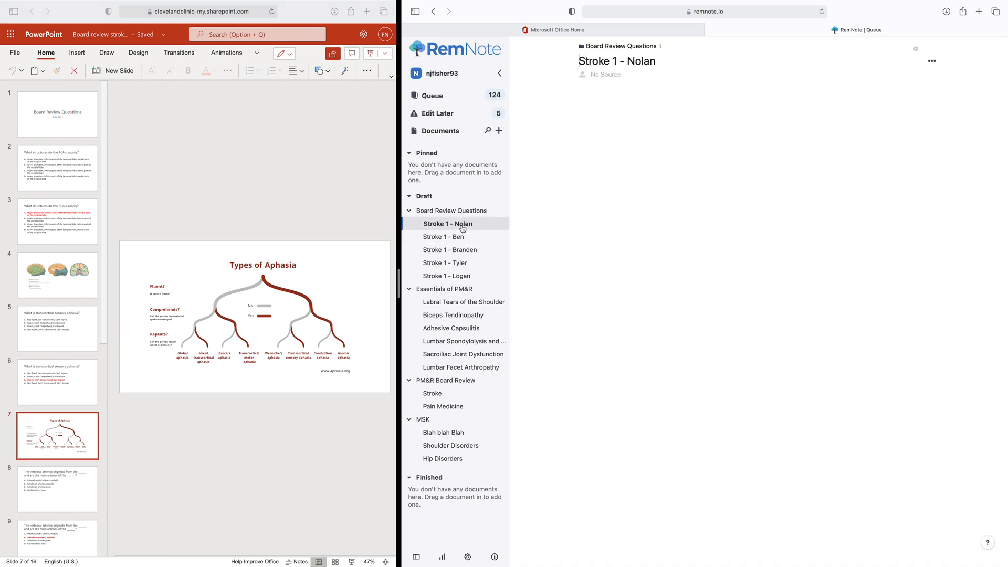
# Return from the practice session to the Stroke 1 - Nolan document.
pyautogui.click(448, 223)
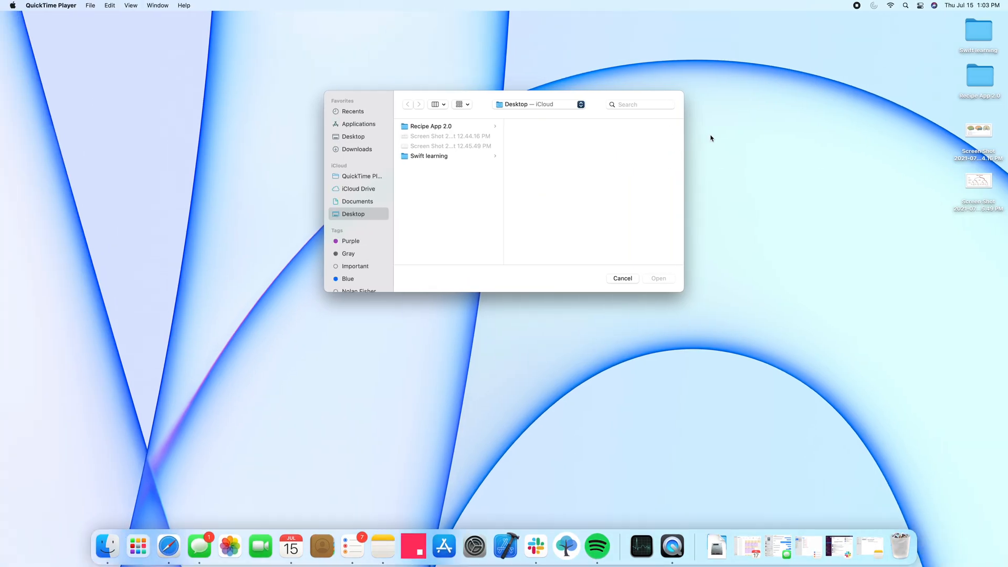
# Dismiss QuickTime's Open window and open the brain-arteries screenshot from the desktop.
pyautogui.click(621, 278)
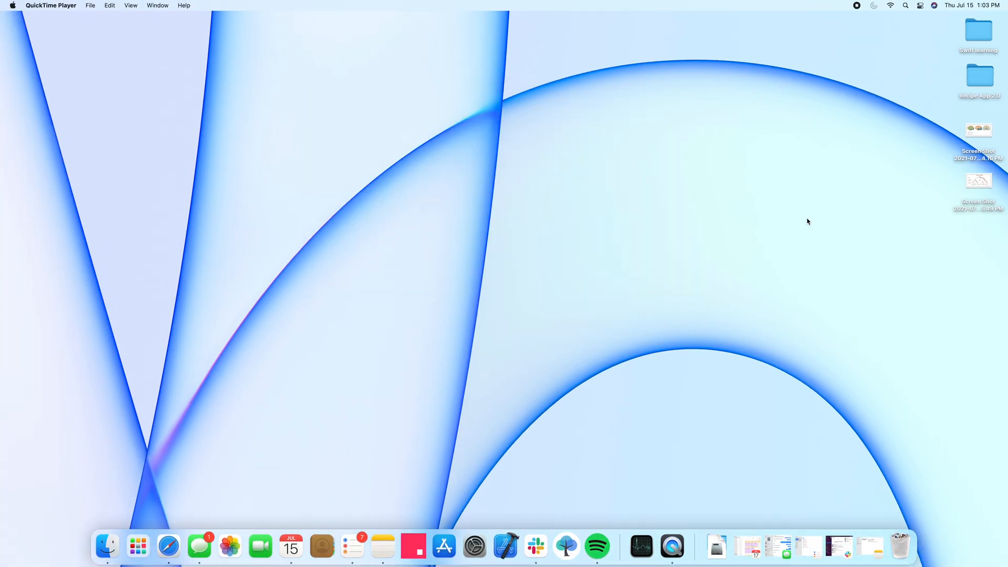
pyautogui.click(977, 128)
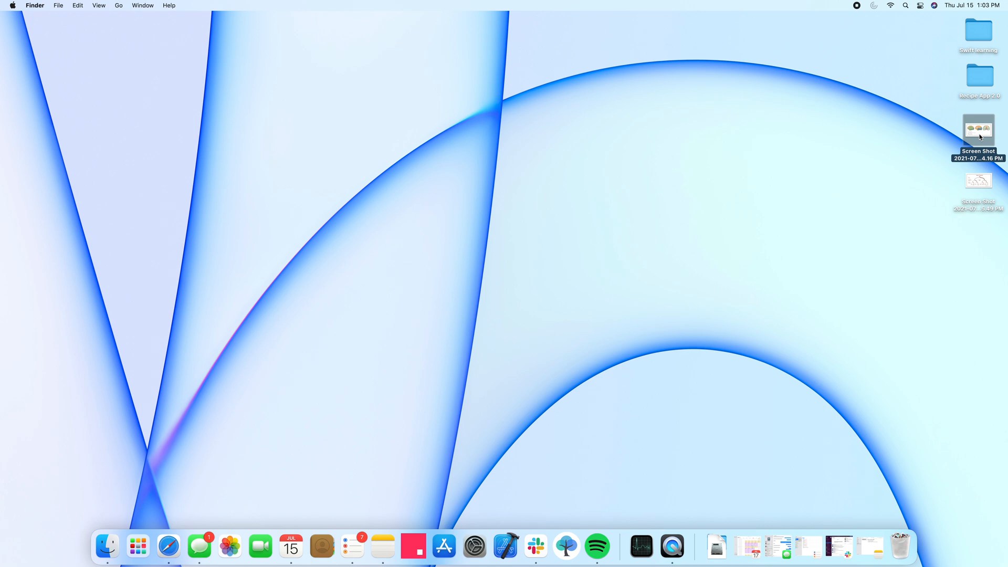
pyautogui.doubleClick(977, 128)
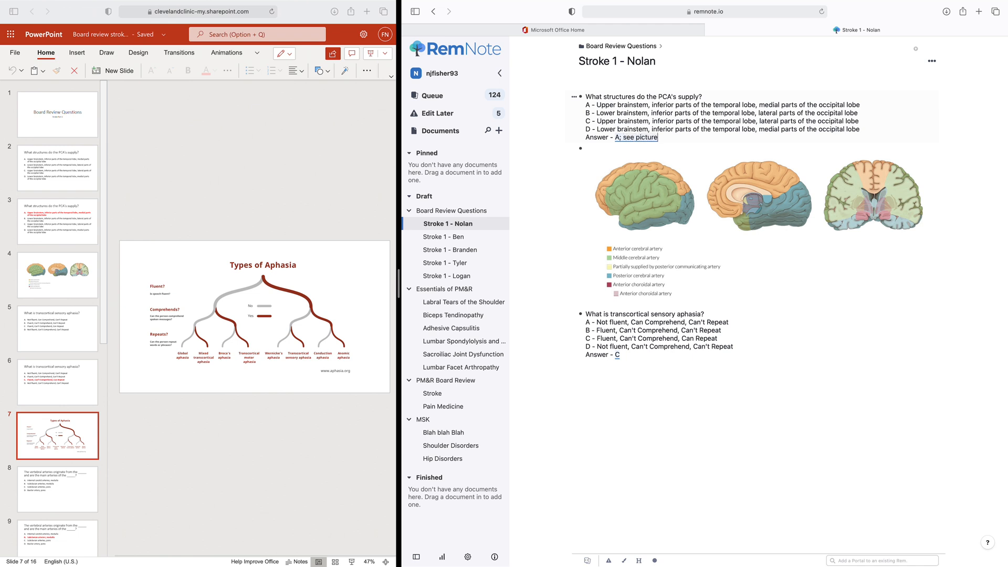
# Extend the PCA answer so it reads 'A; see picture in outline'.
pyautogui.write('in out')
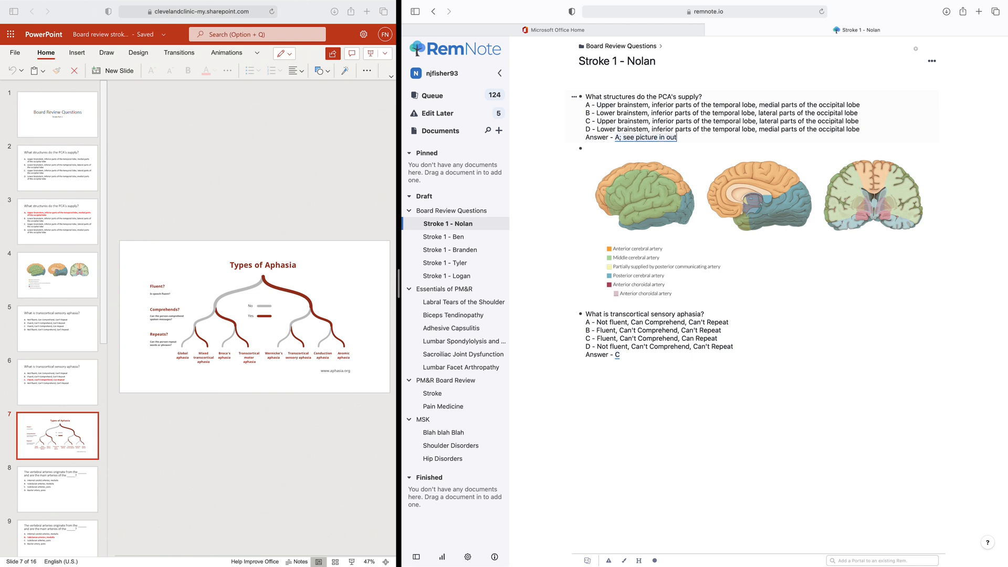
pyautogui.write('l')
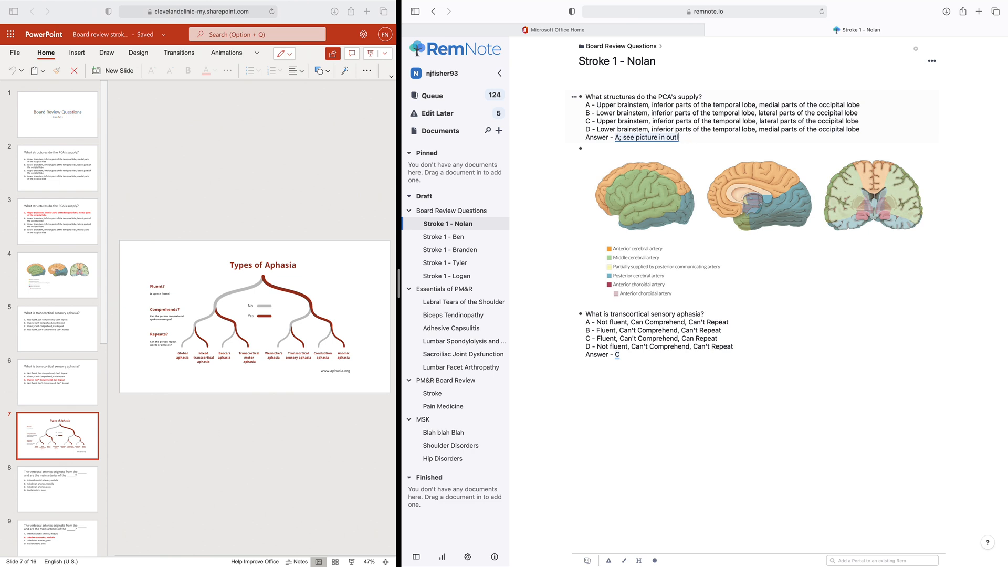
pyautogui.write('ine')
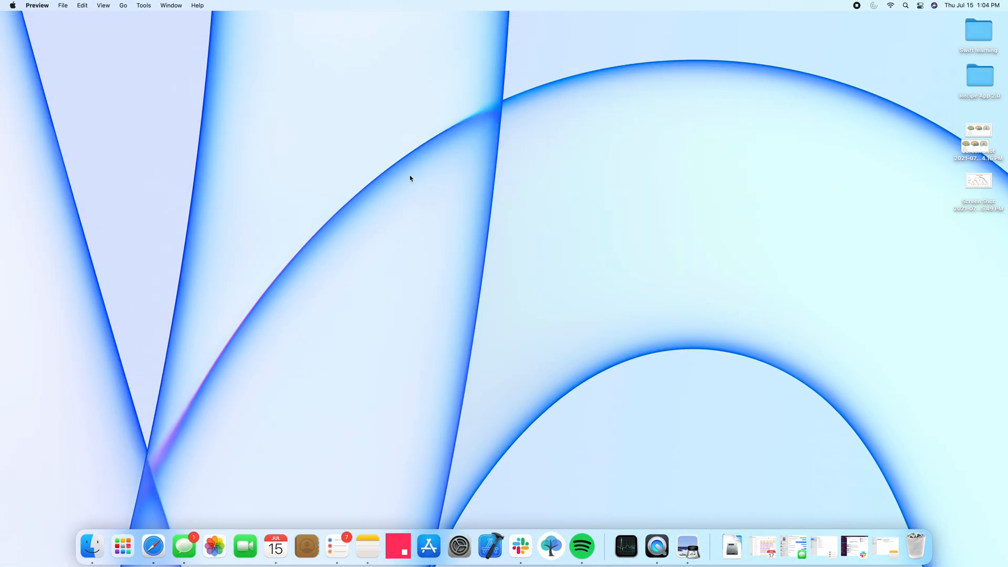
# Open the Types of Aphasia chart screenshot from the desktop in Preview.
pyautogui.doubleClick(978, 180)
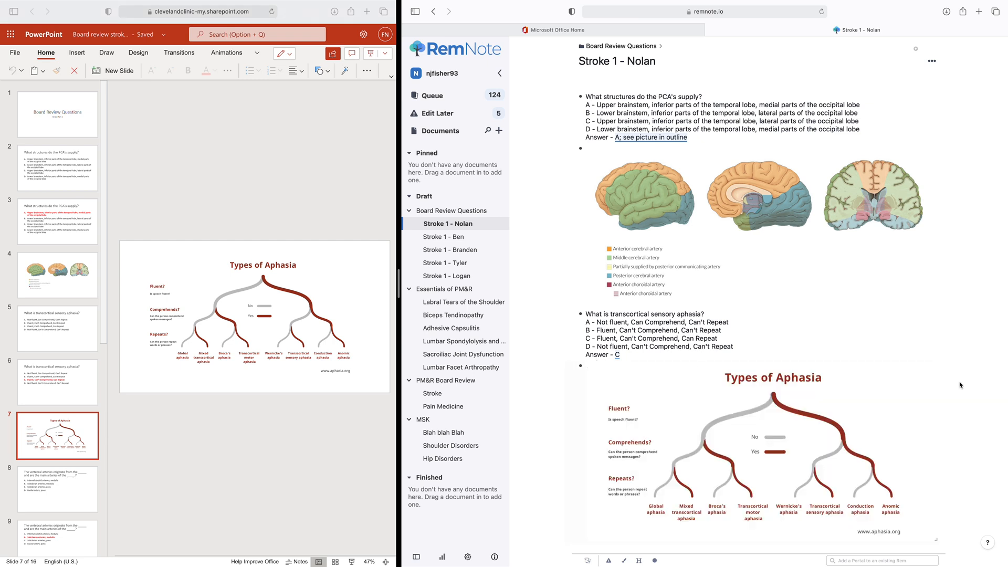
# Bring up the Board Review Questions folder's options menu to practice its cards.
pyautogui.scroll(-3)
pyautogui.write('; see picture in outline')
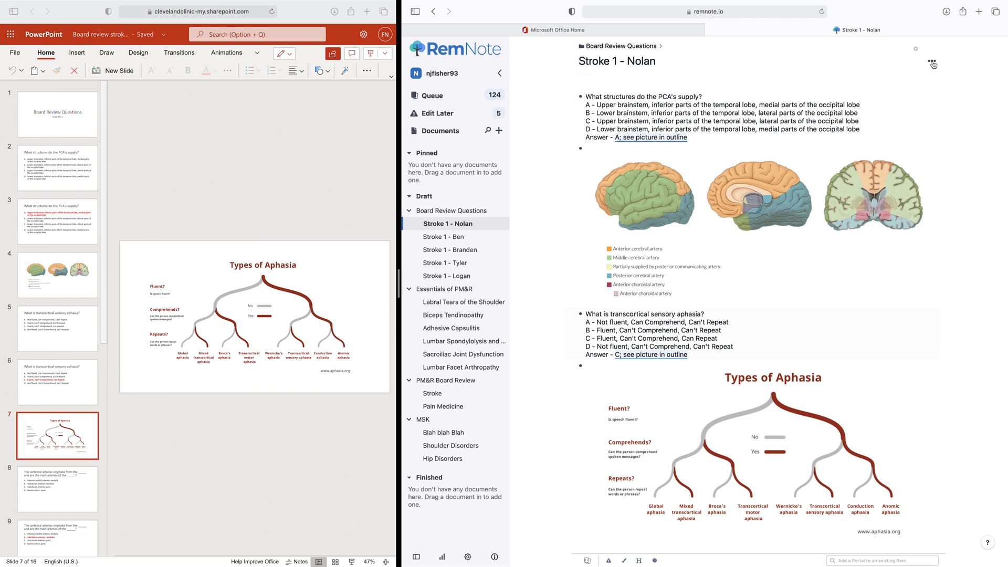
pyautogui.click(931, 62)
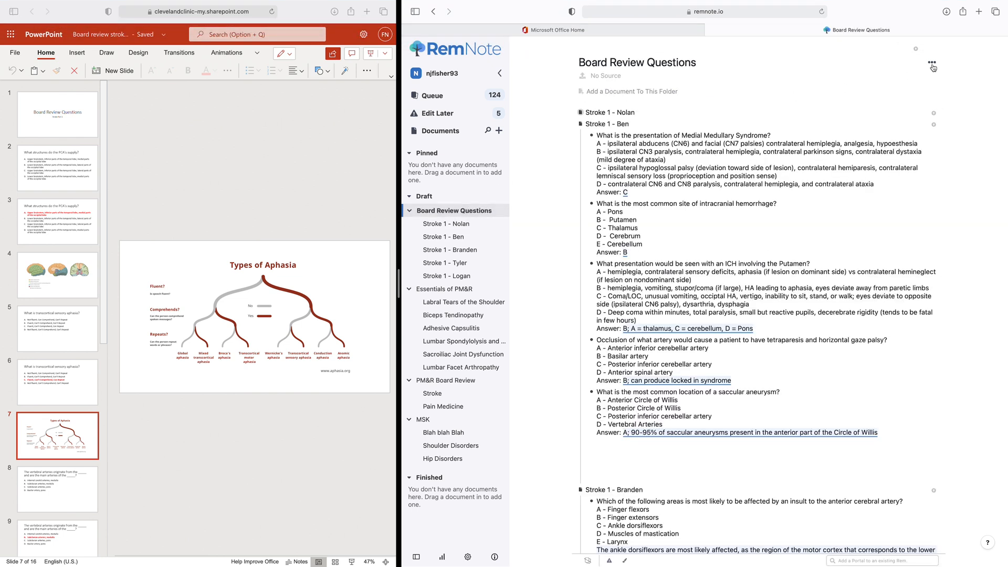
pyautogui.click(931, 64)
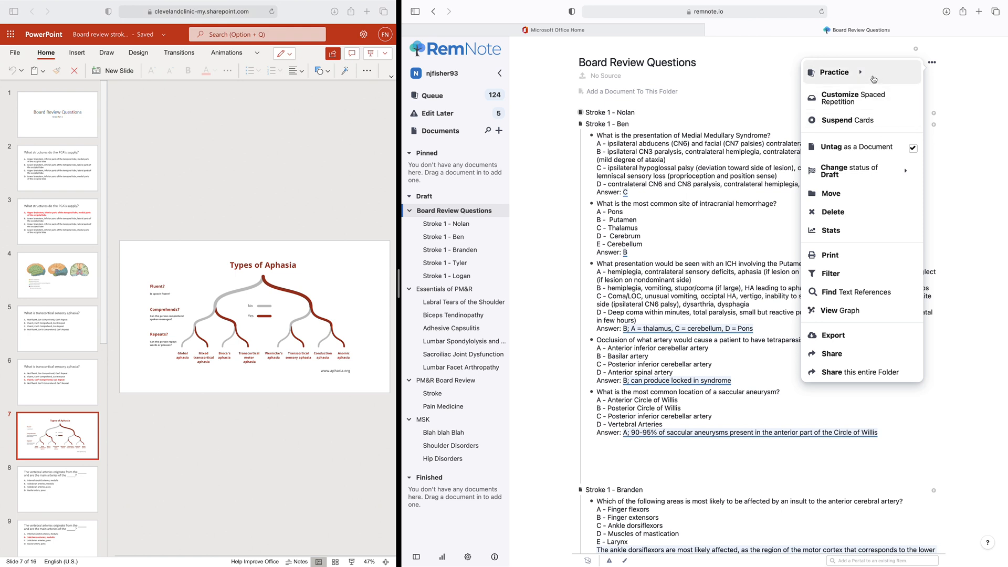